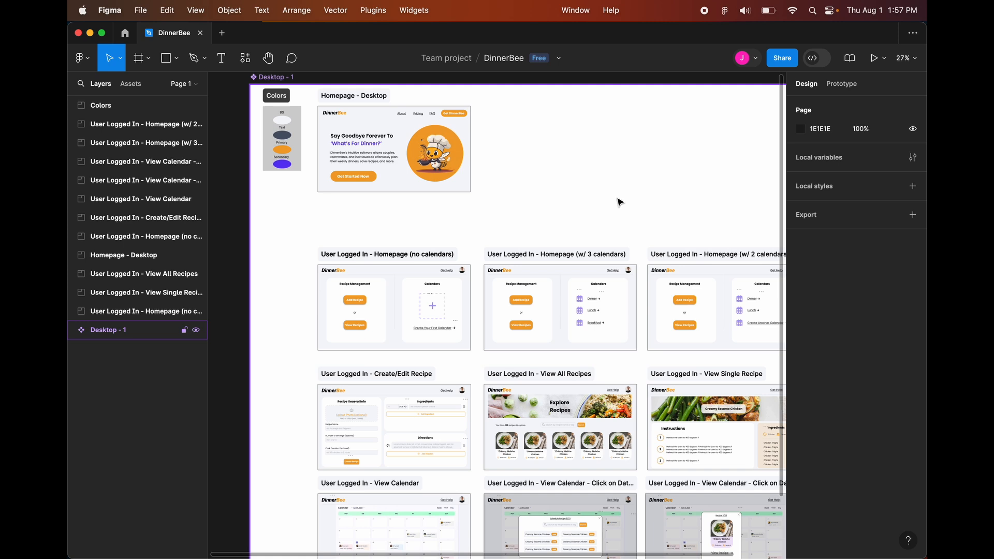
mouse_move(613, 129)
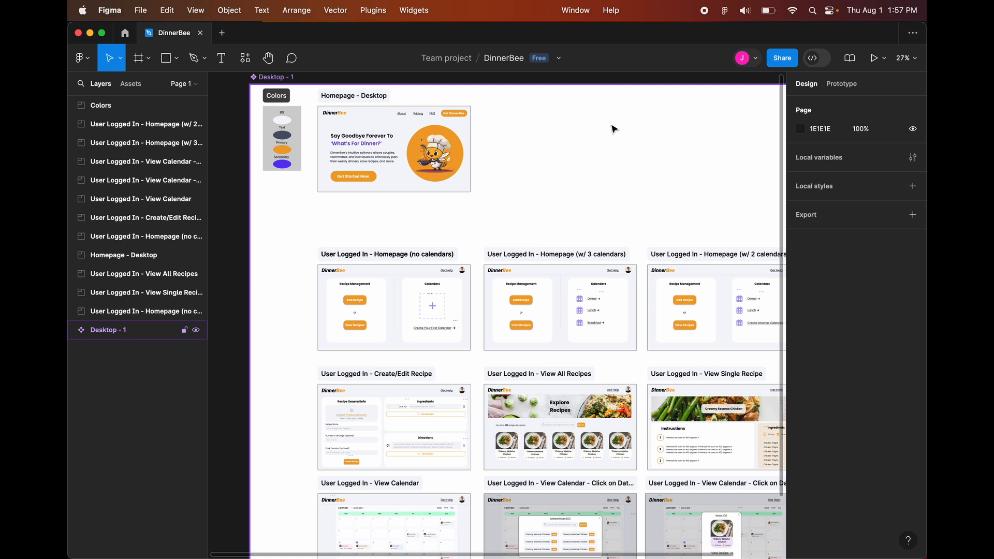
mouse_move(720, 156)
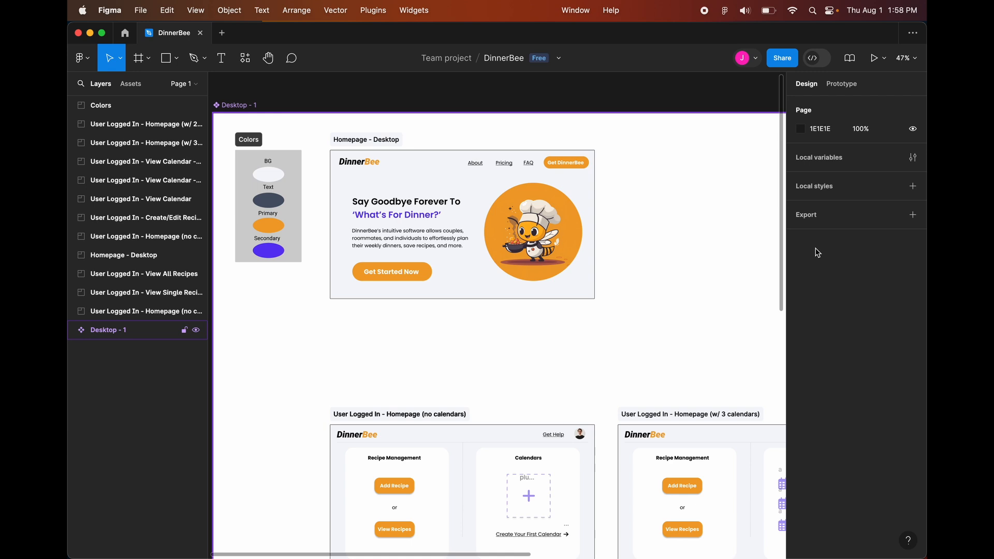
mouse_move(751, 144)
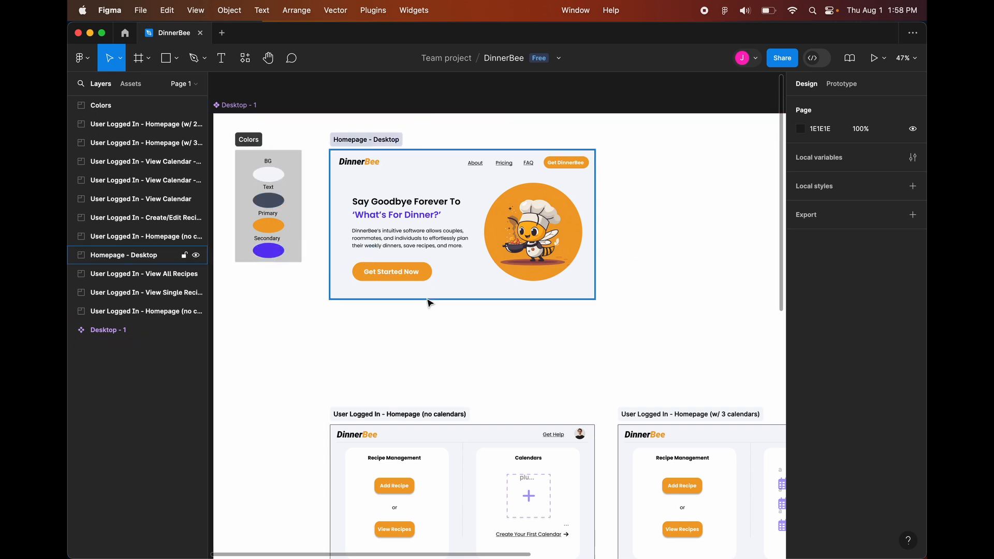
click(480, 308)
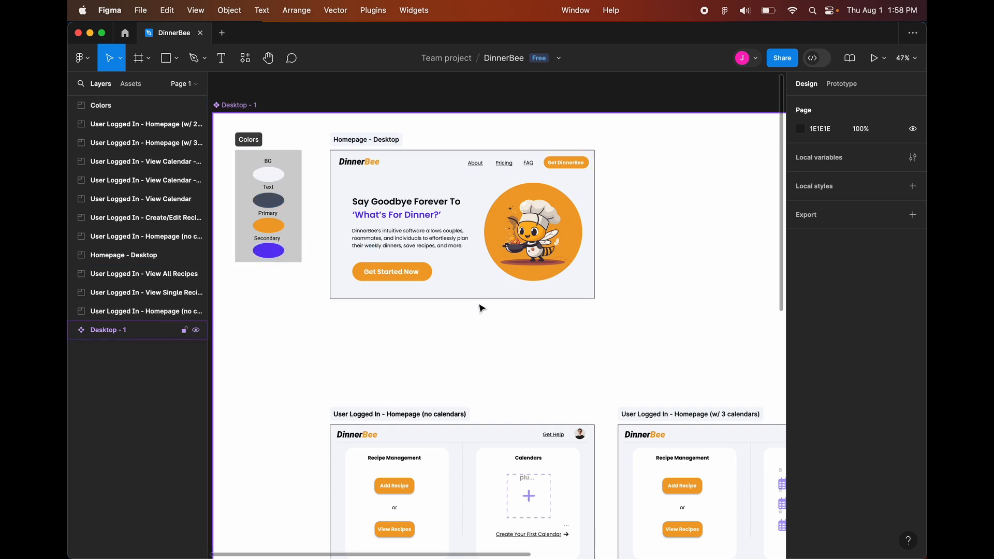
mouse_move(640, 284)
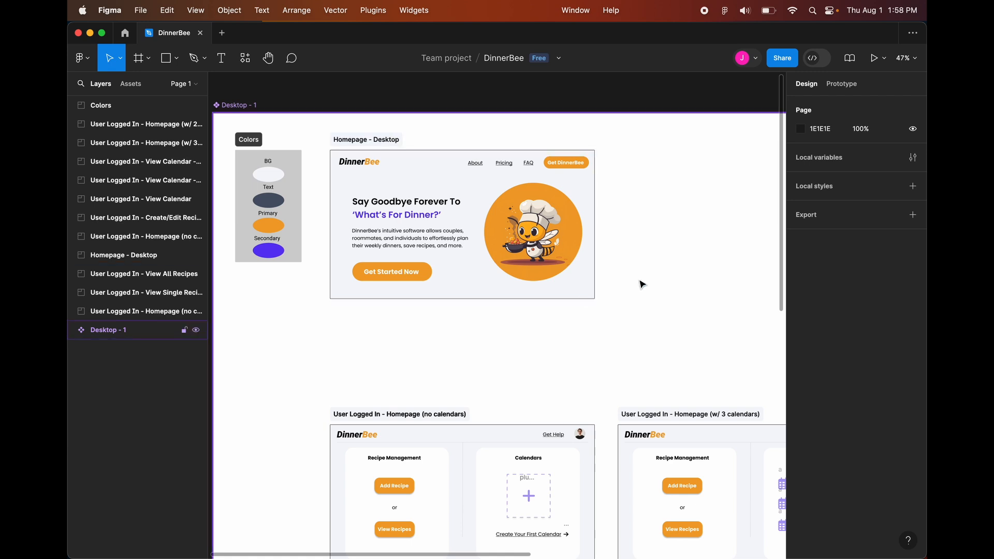
mouse_move(470, 333)
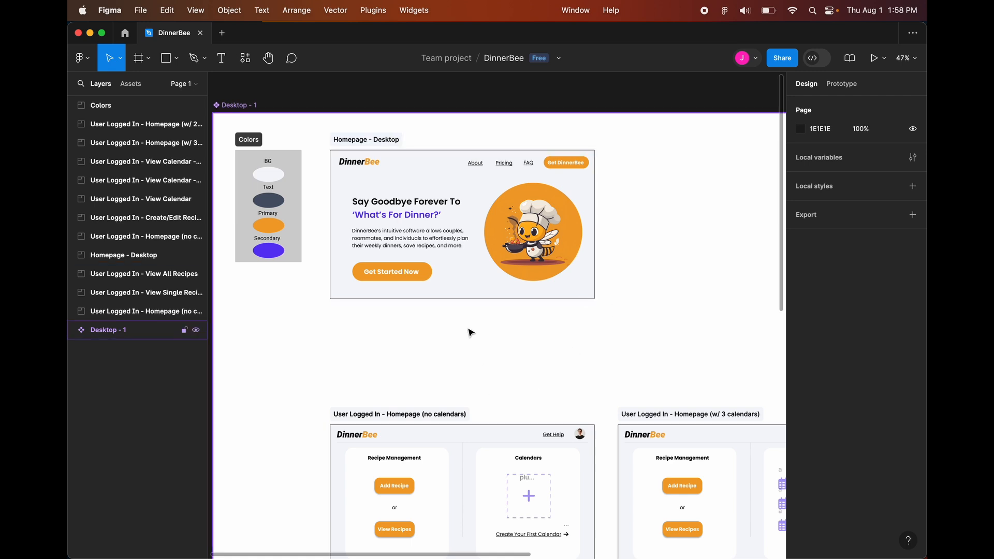
mouse_move(470, 316)
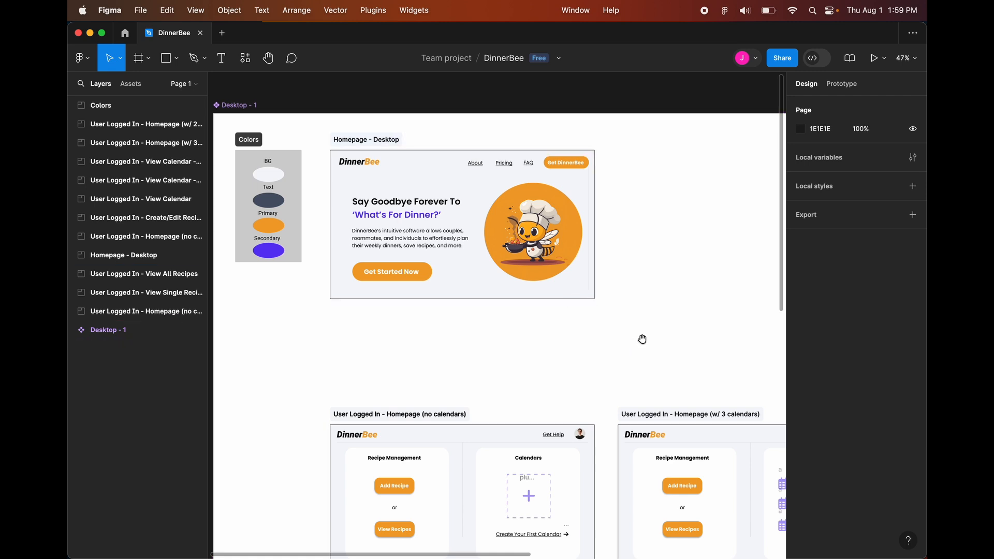
scroll(up, 3)
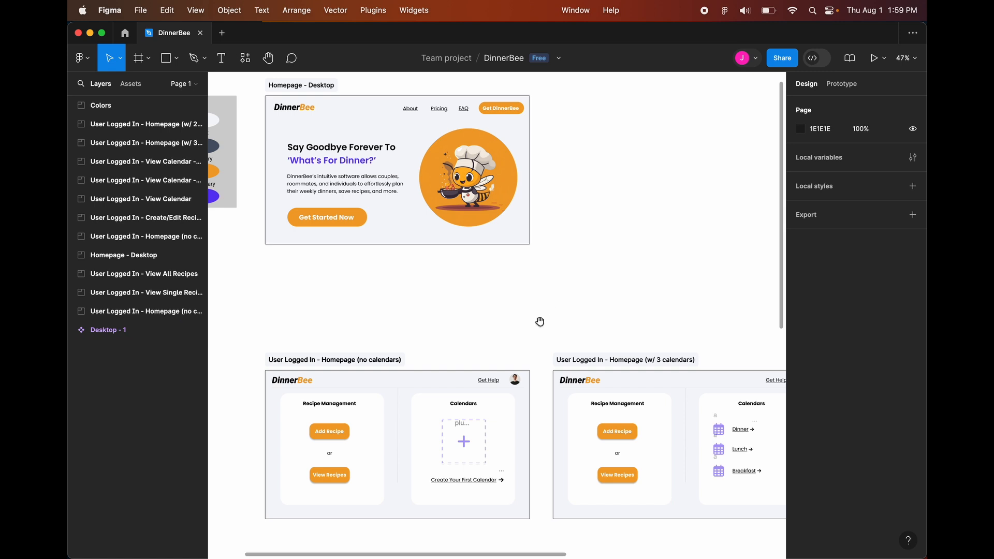
scroll(down, 3)
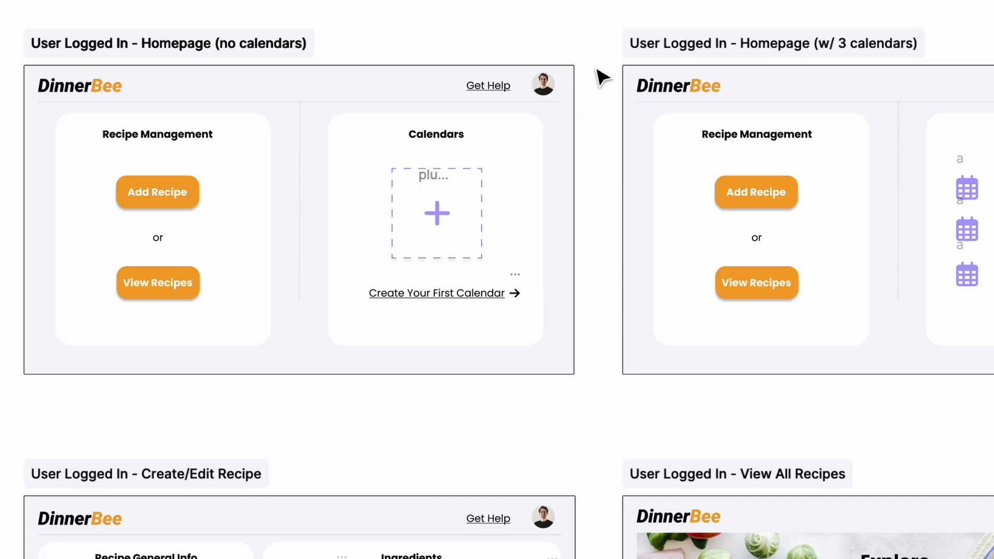
- Review the no-calendar and three-calendar homepage frames on the Figma canvas
click(282, 301)
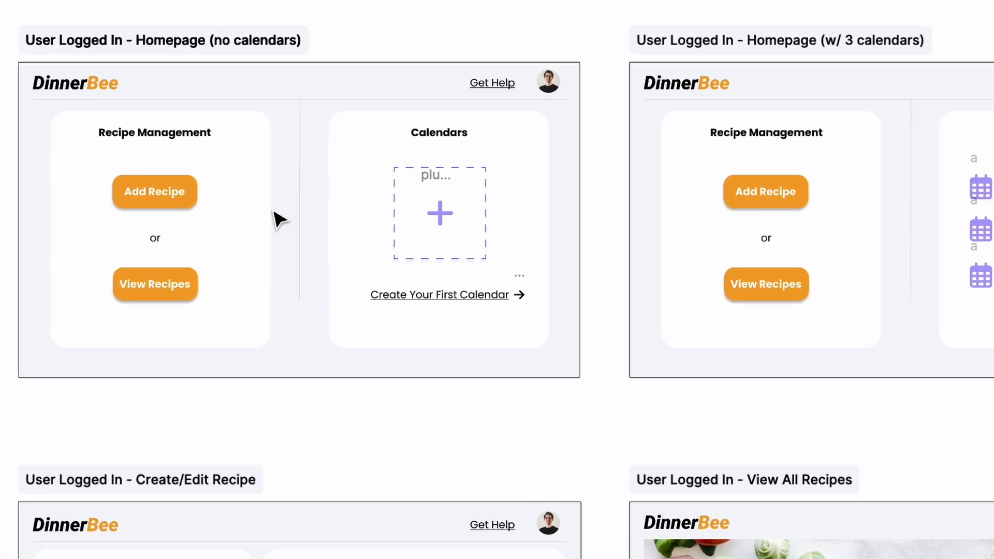
mouse_move(234, 402)
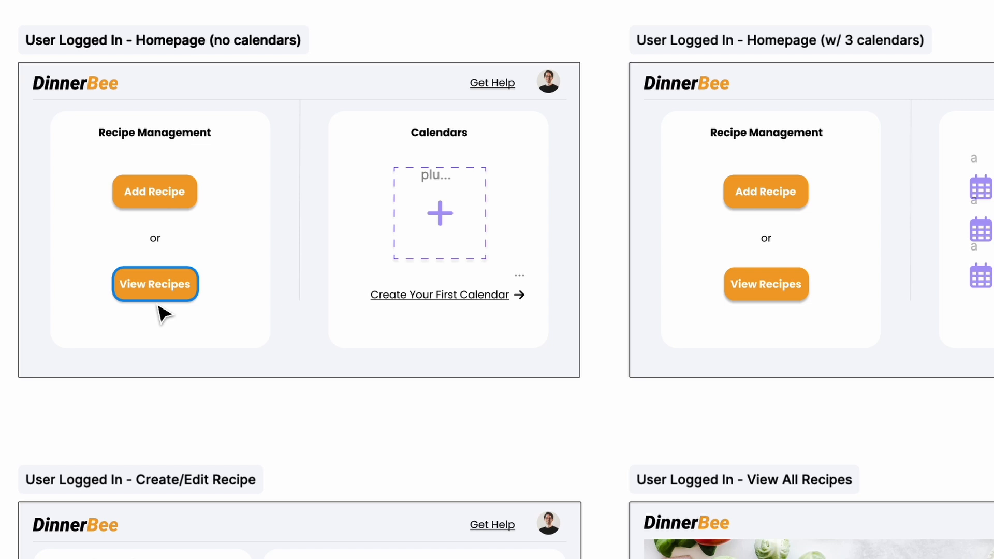
mouse_move(430, 442)
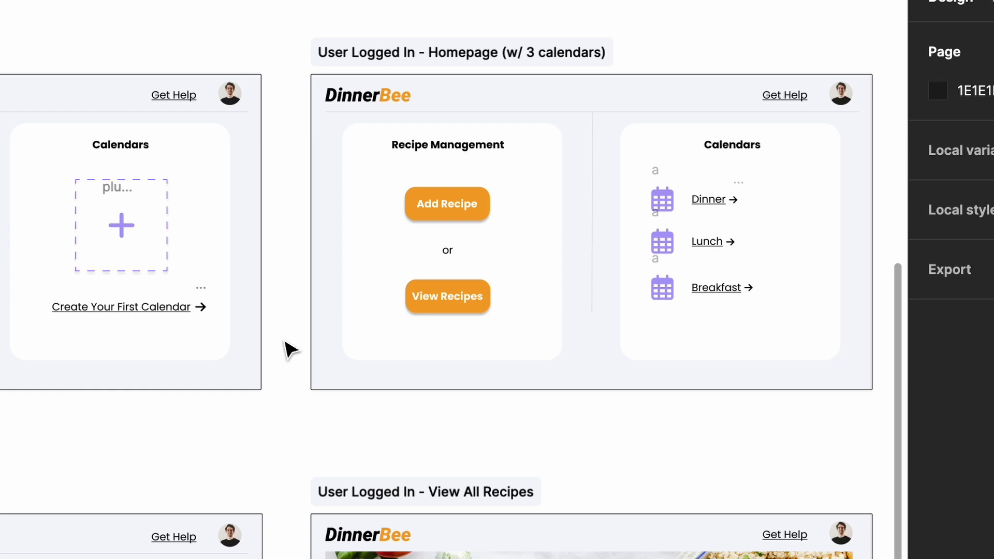
mouse_move(816, 435)
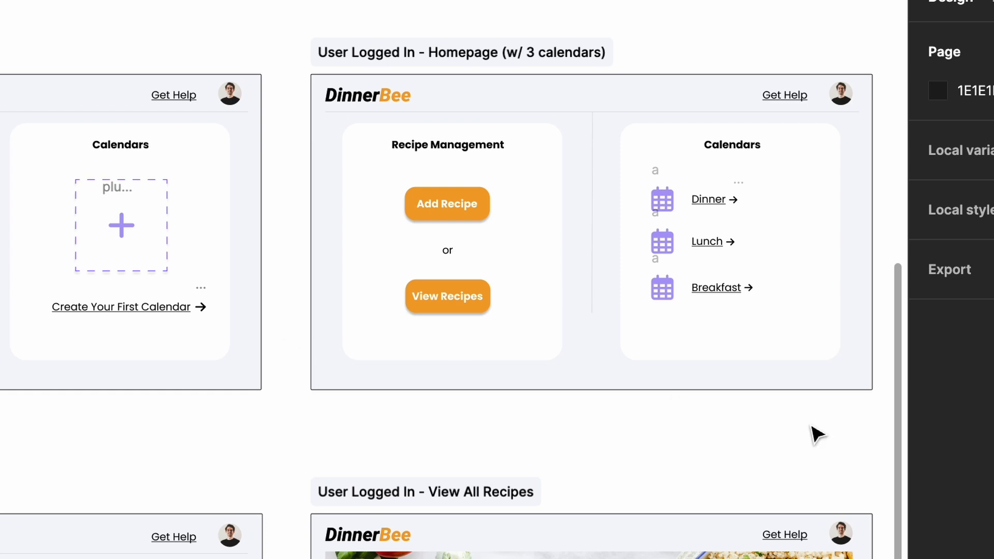
mouse_move(694, 40)
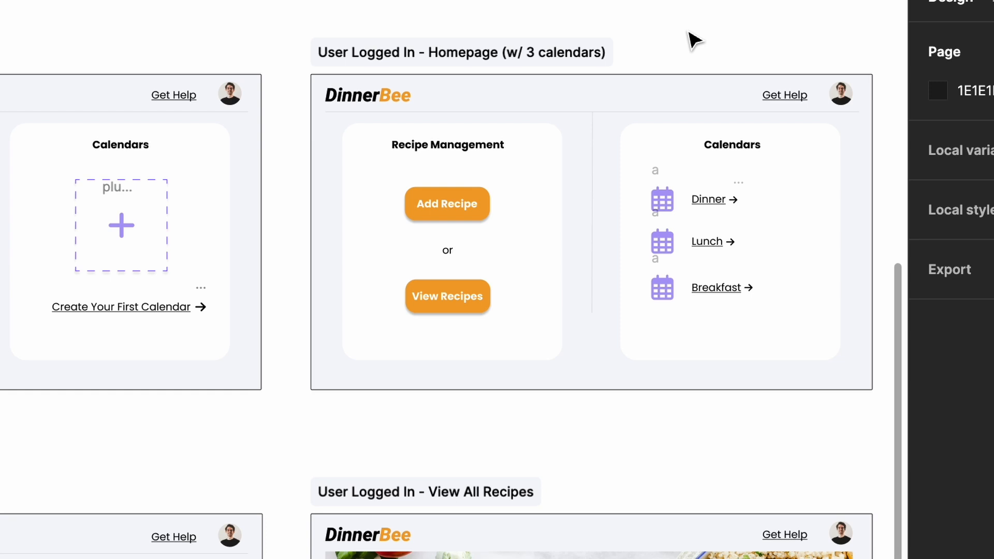
mouse_move(734, 243)
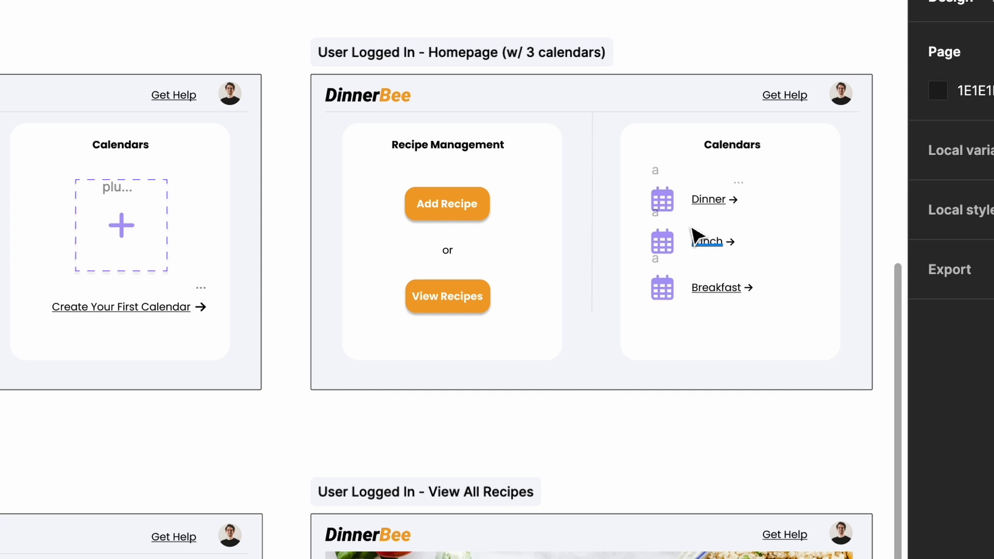
mouse_move(709, 62)
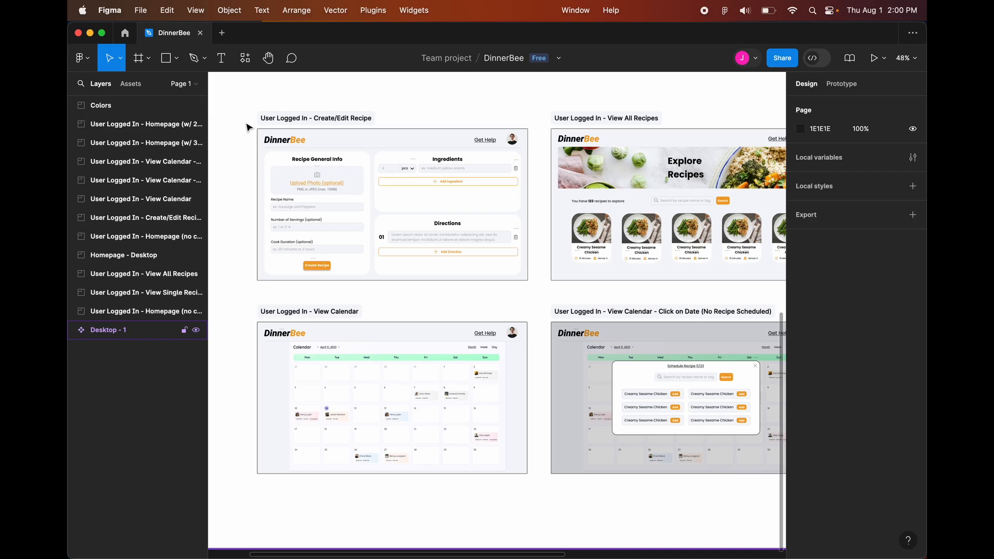
scroll(up, 3)
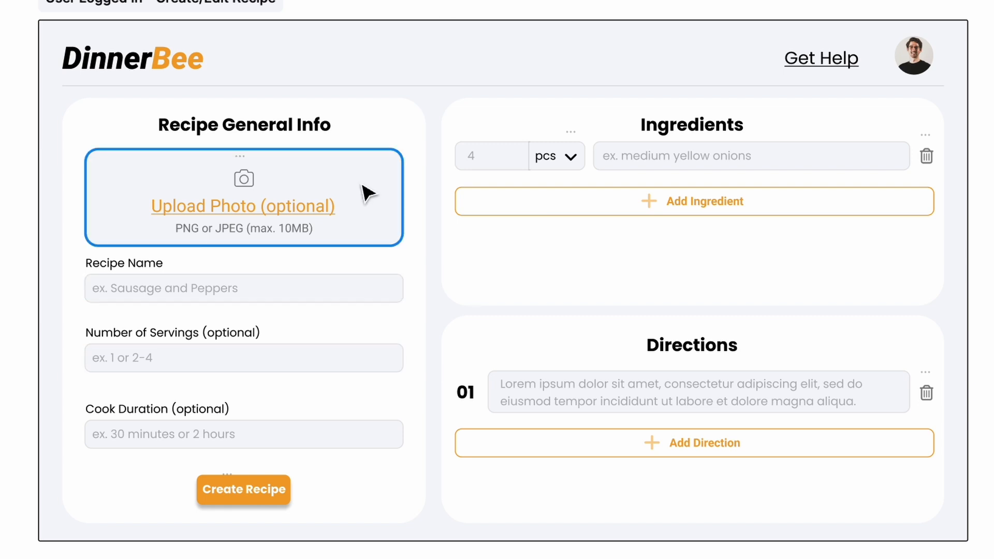
click(243, 357)
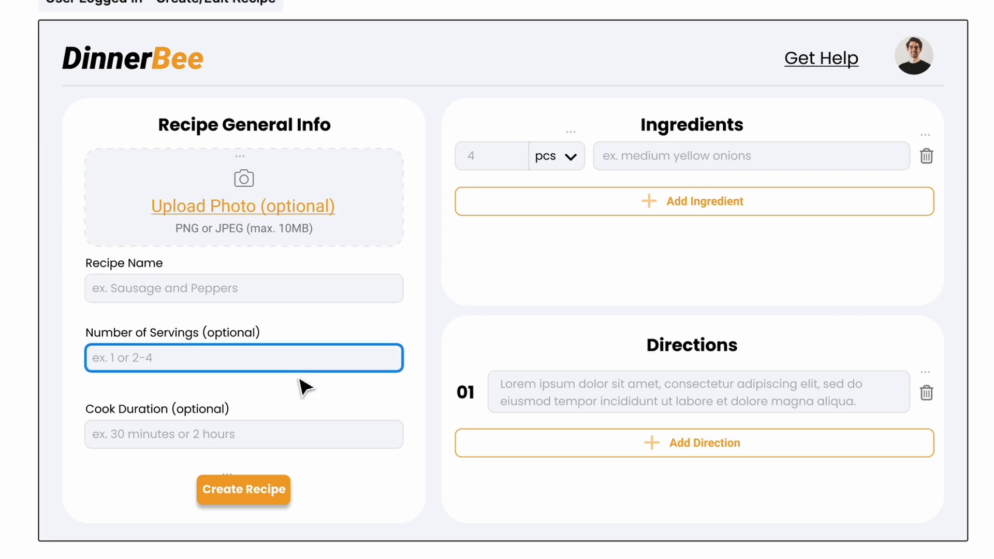
click(698, 266)
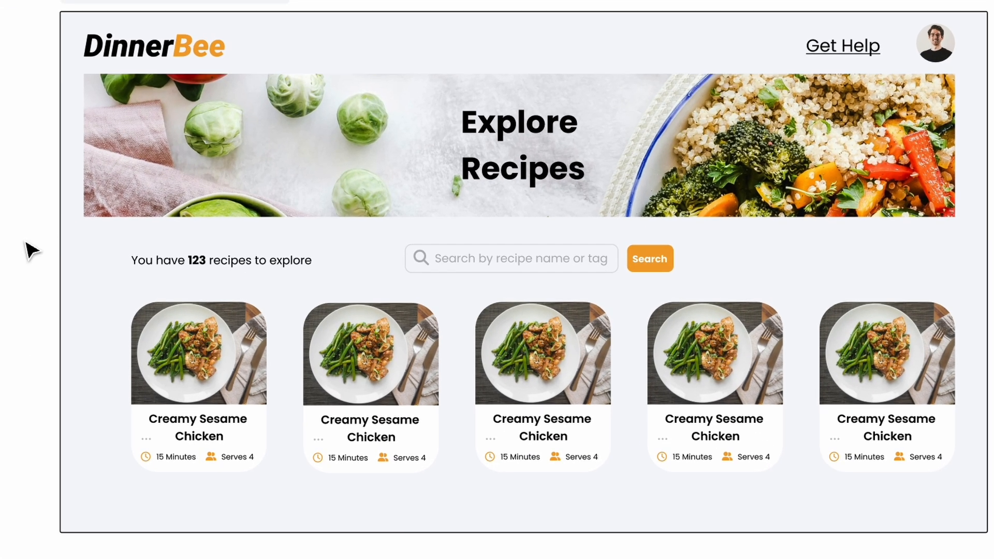
click(511, 258)
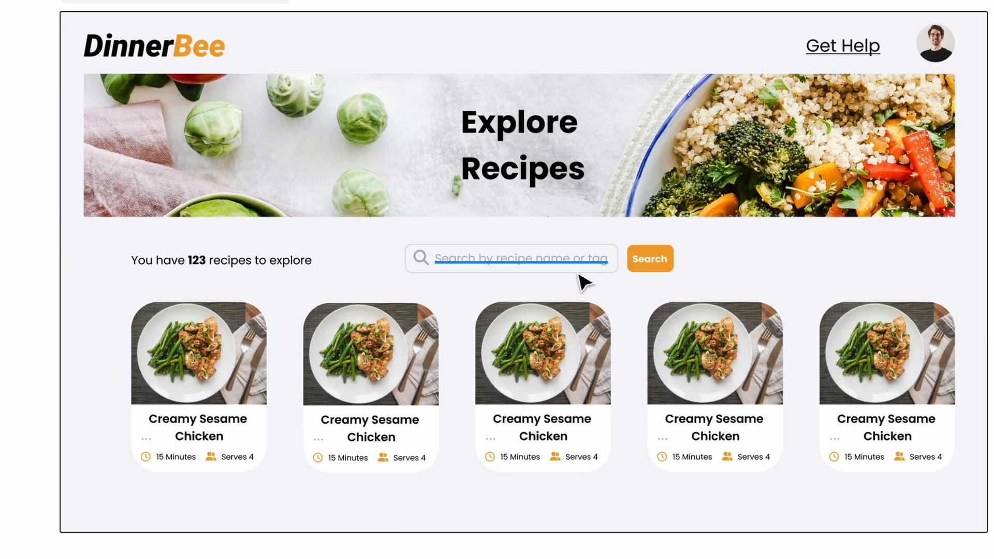
click(510, 257)
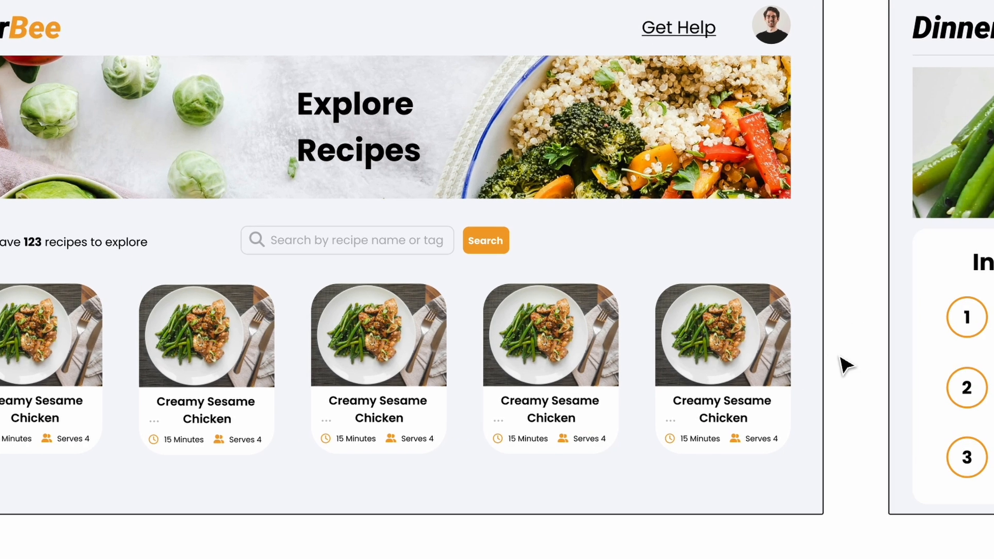
mouse_move(843, 263)
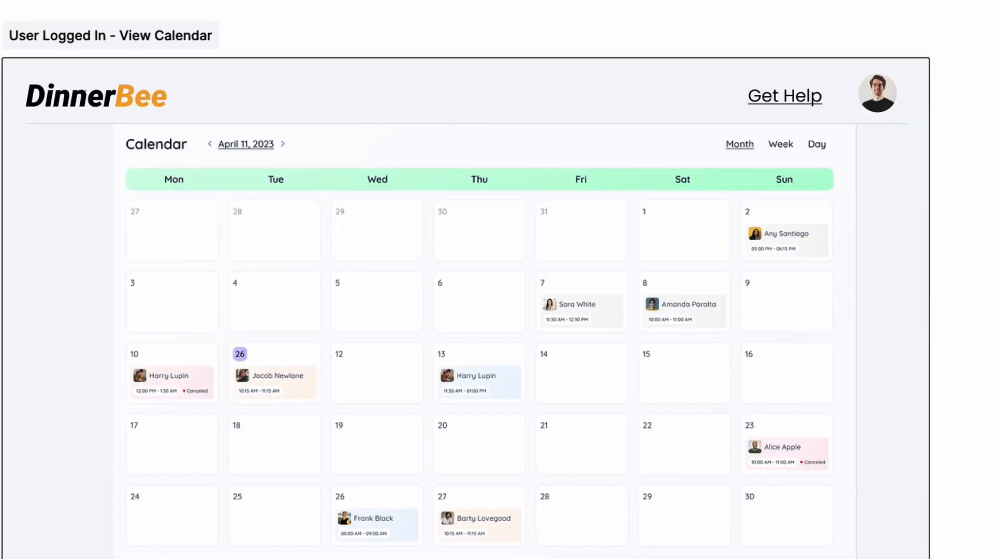
mouse_move(639, 63)
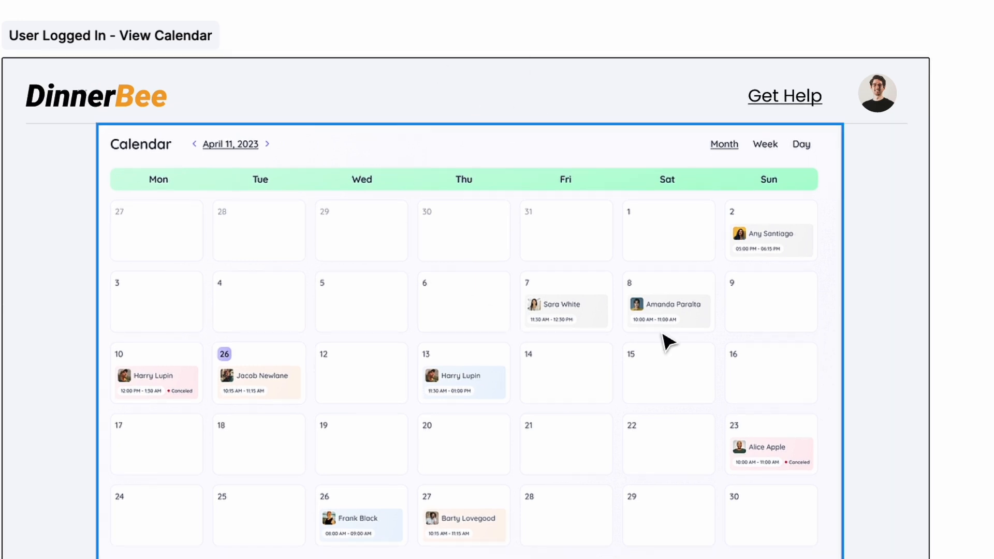
mouse_move(981, 304)
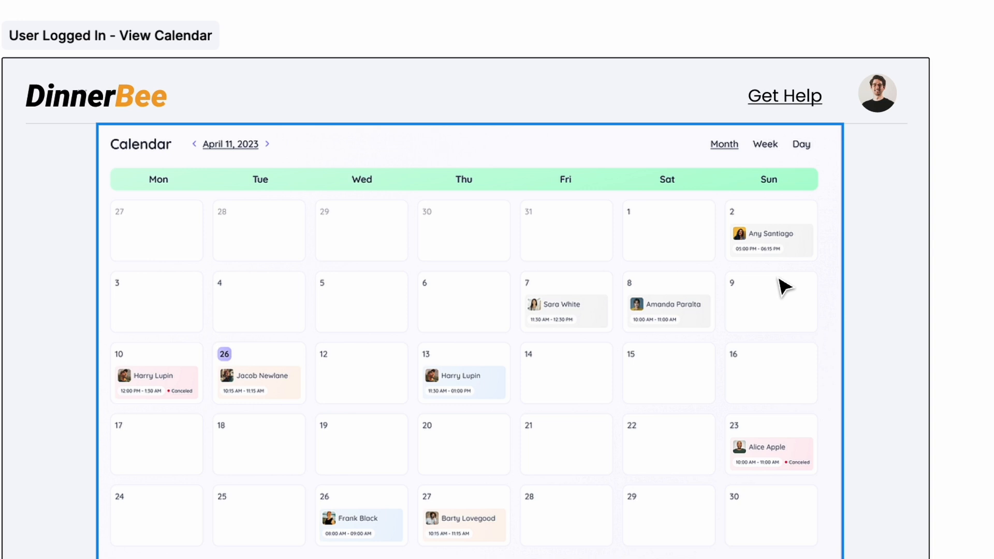
mouse_move(932, 187)
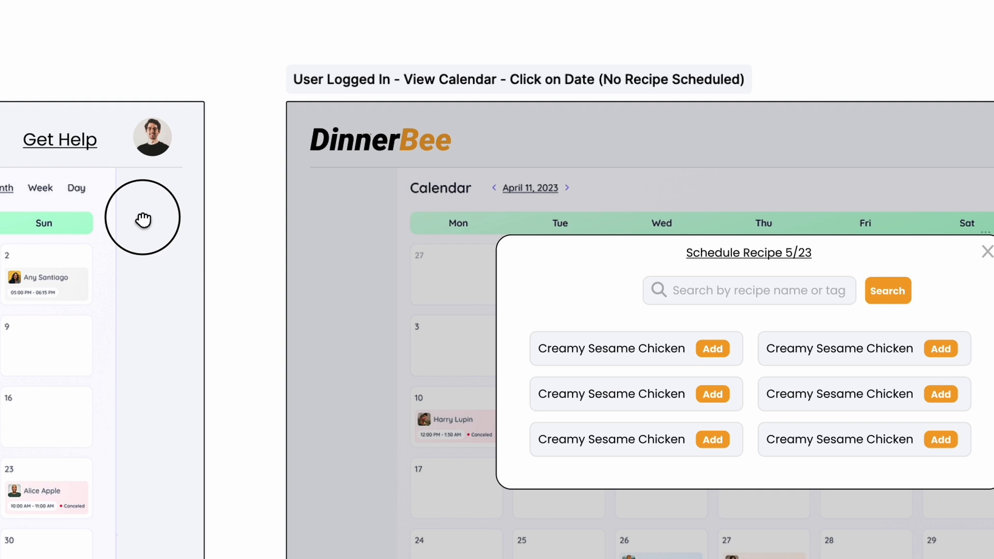
- Pan past the 'Click on Date' frames to the Creamy Sesame Chicken recipe detail frame
click(580, 290)
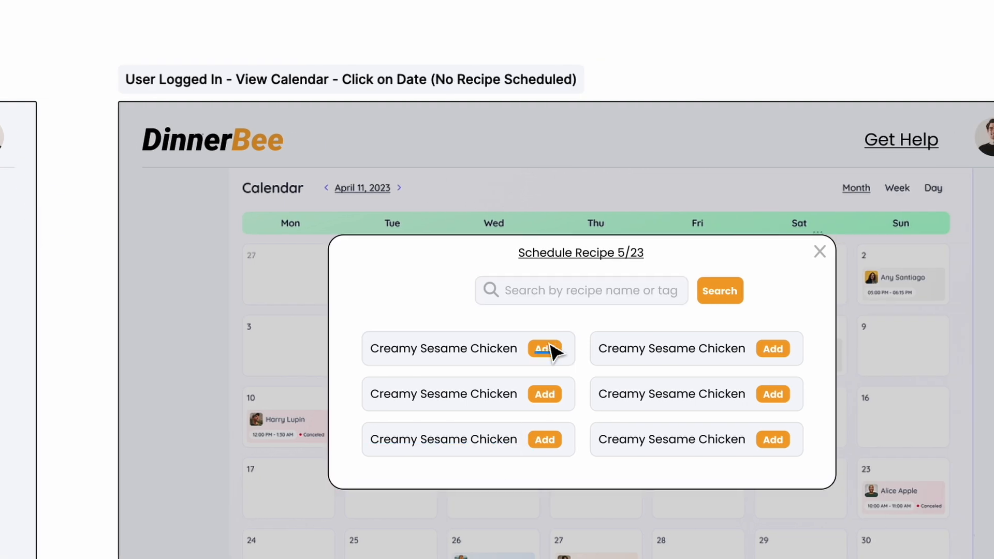
click(544, 349)
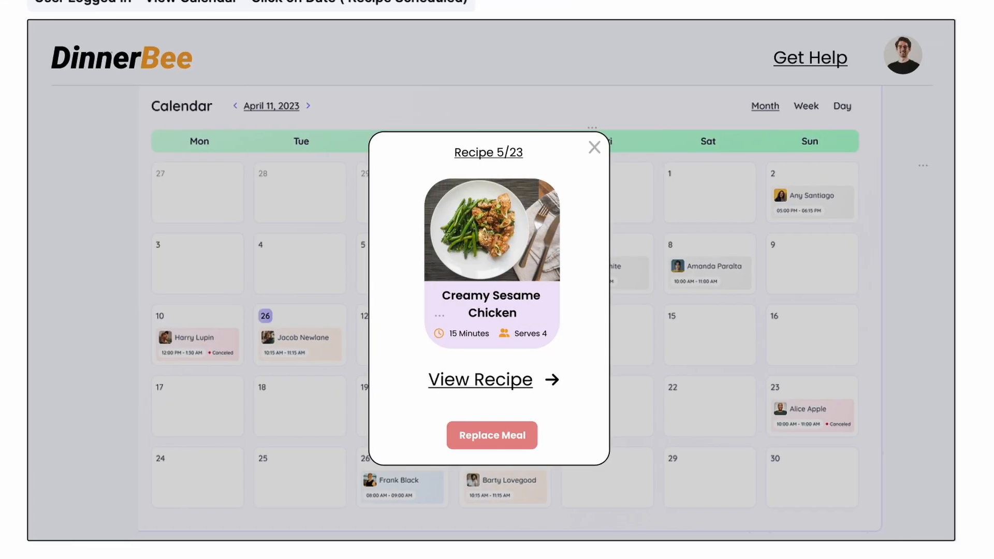
mouse_move(659, 179)
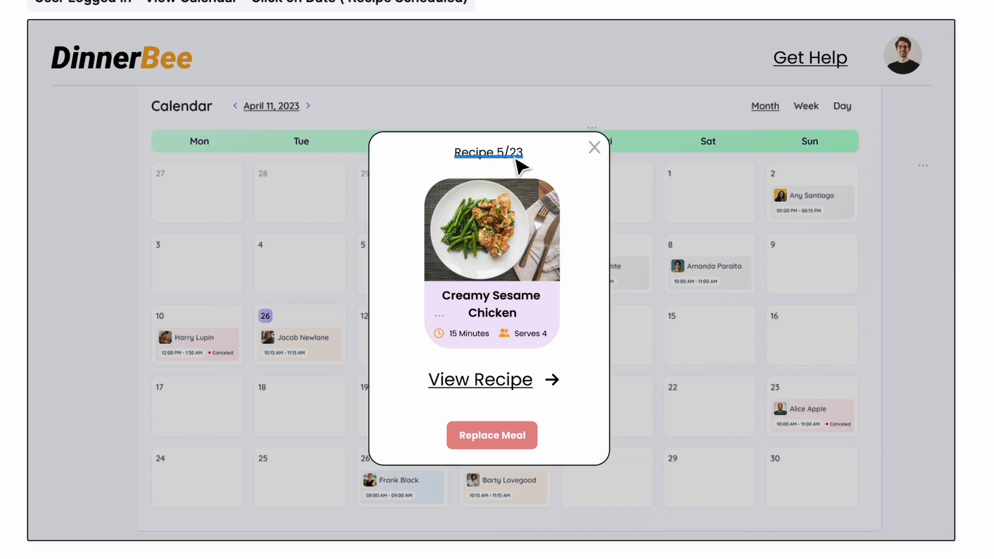
mouse_move(480, 380)
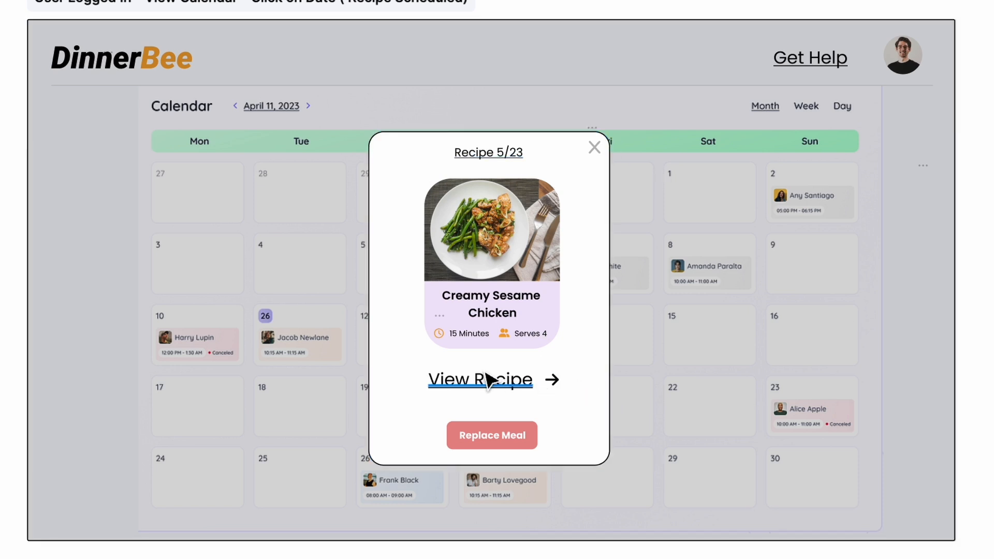
click(479, 379)
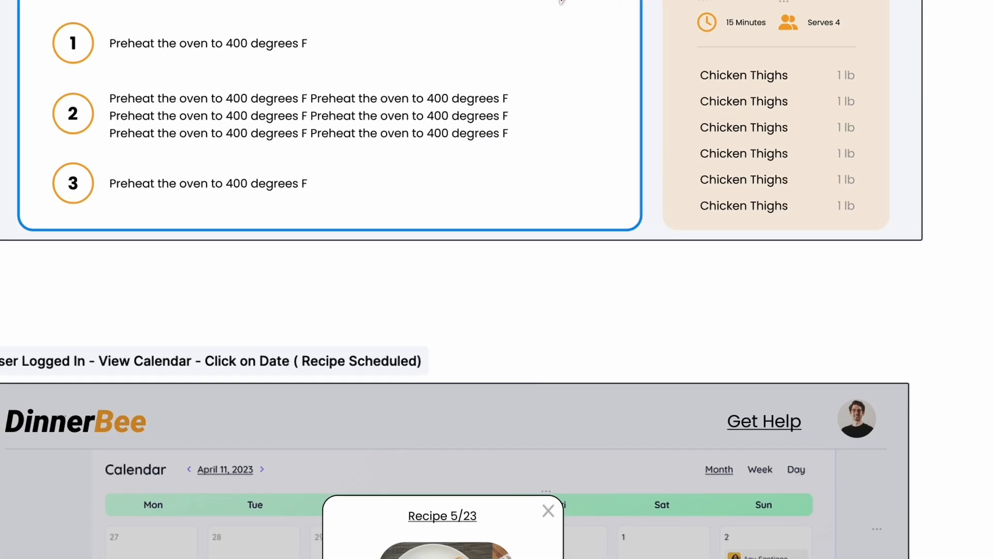
mouse_move(805, 299)
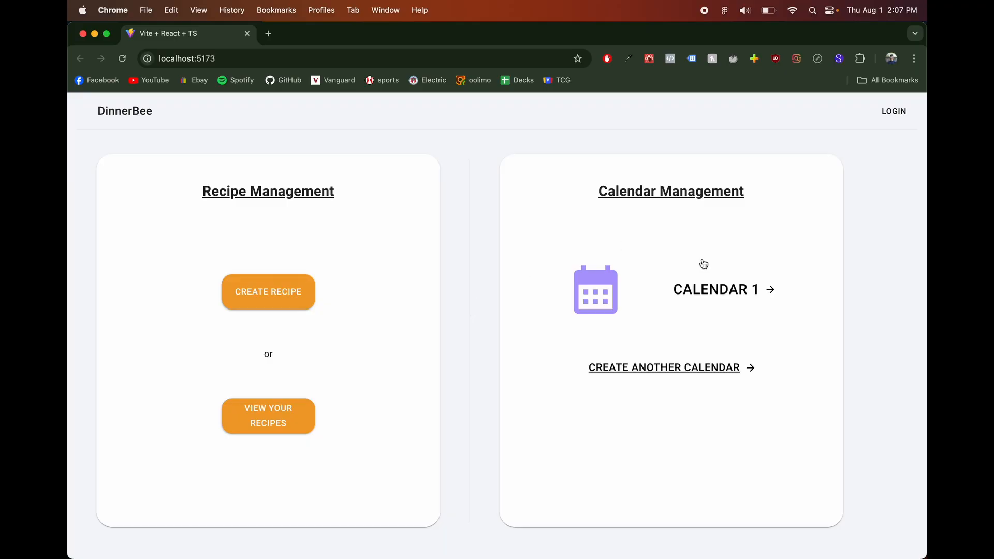
mouse_move(300, 251)
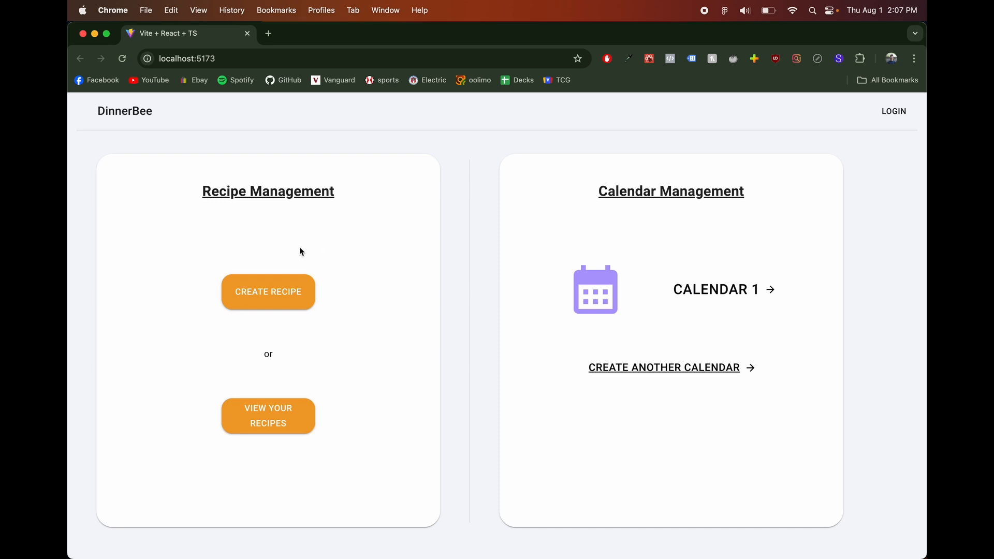
- Create a recipe with an uploaded photo, name 'fun recipe', 1 serving, 10 minutes
click(267, 291)
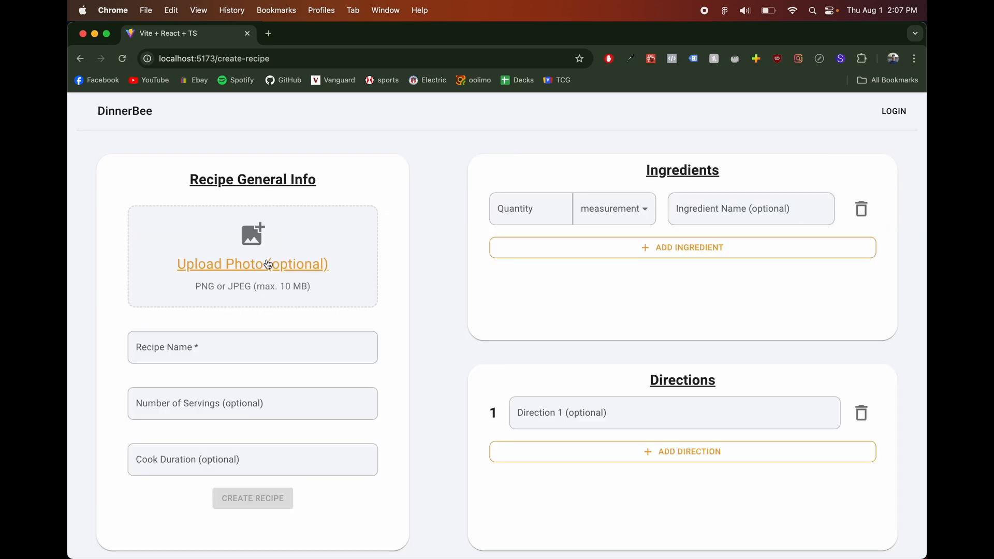
click(252, 264)
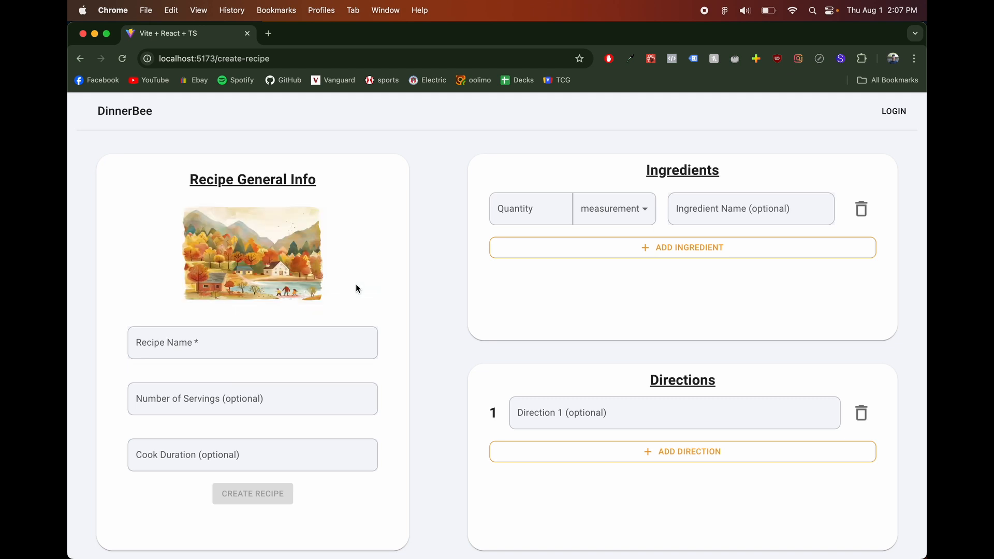
click(252, 342)
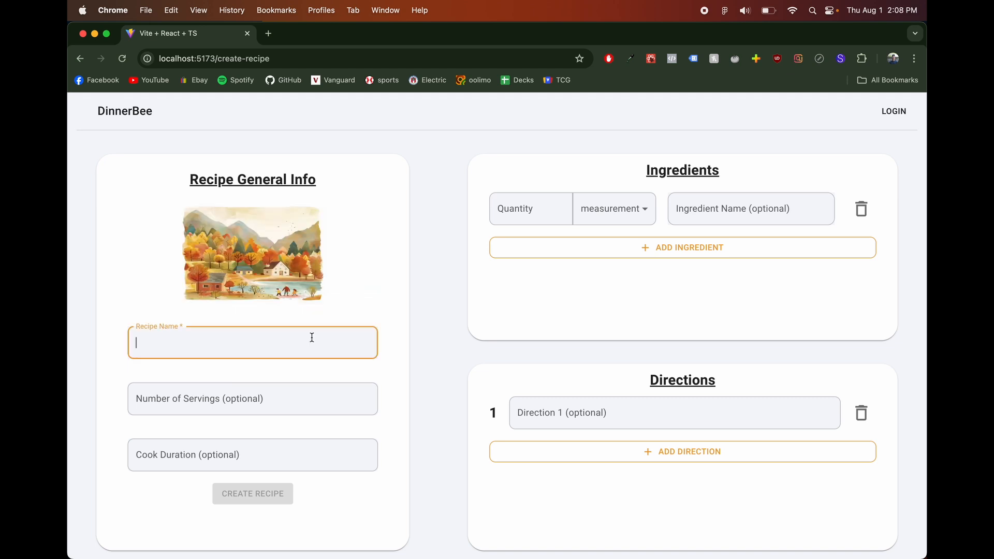
text(fun rec)
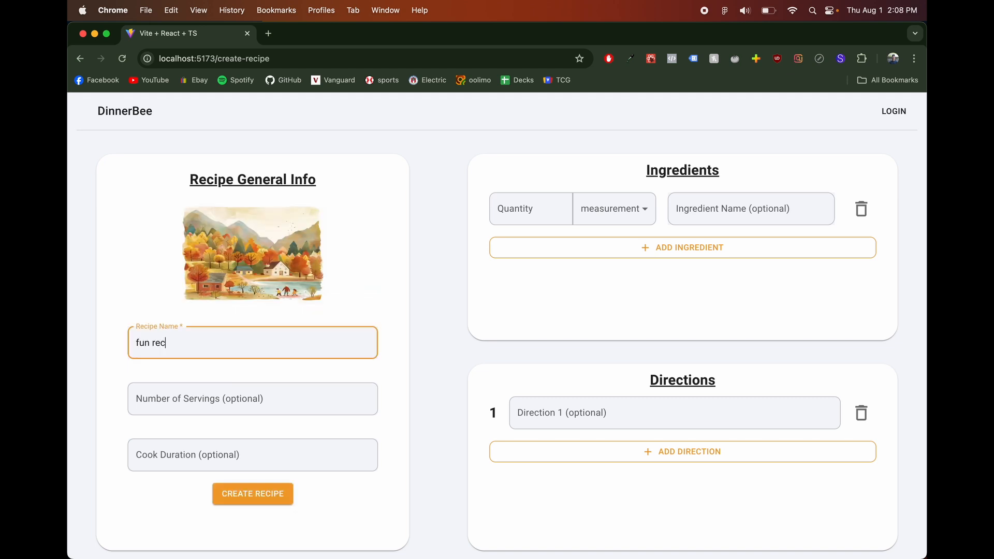
click(252, 398)
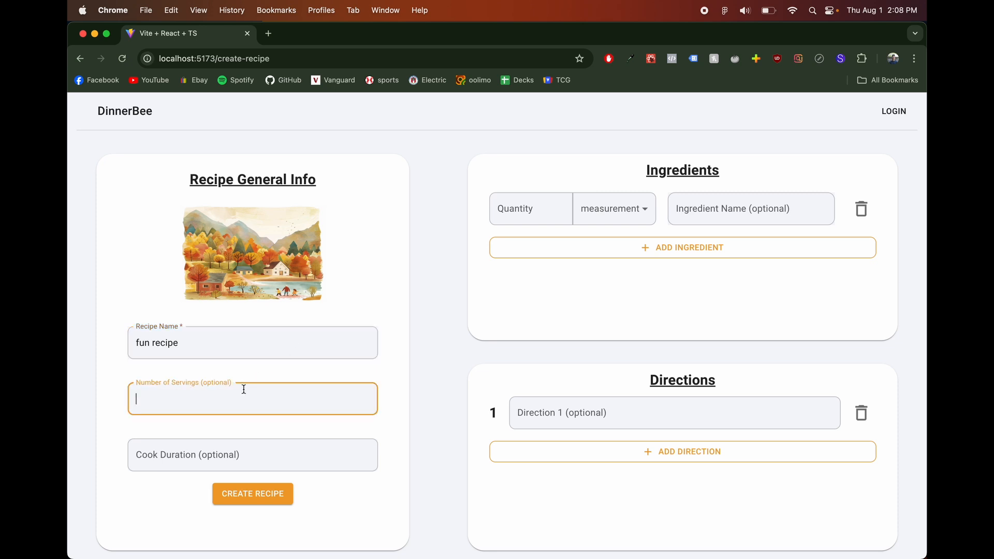
text(1)
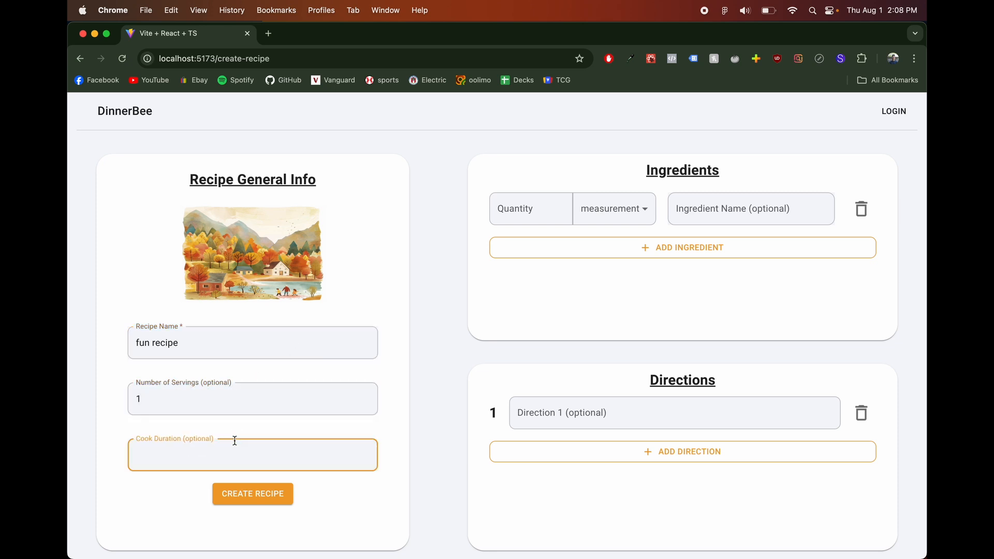
text(10)
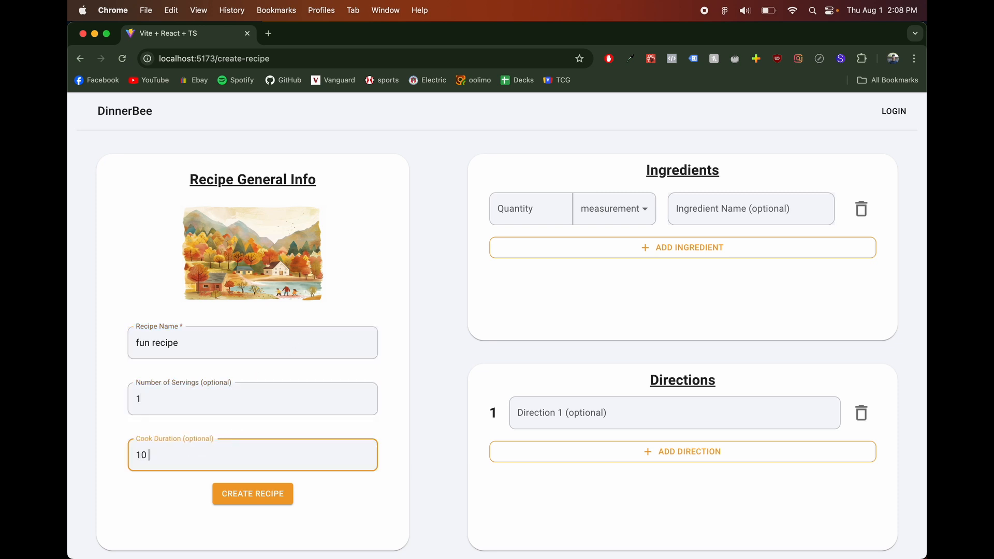
text(minutes)
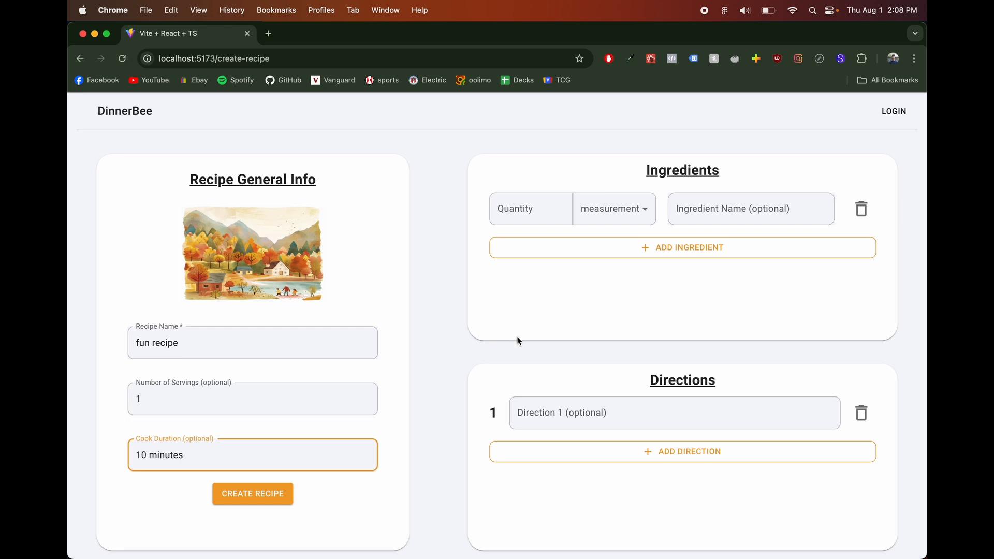
mouse_move(636, 452)
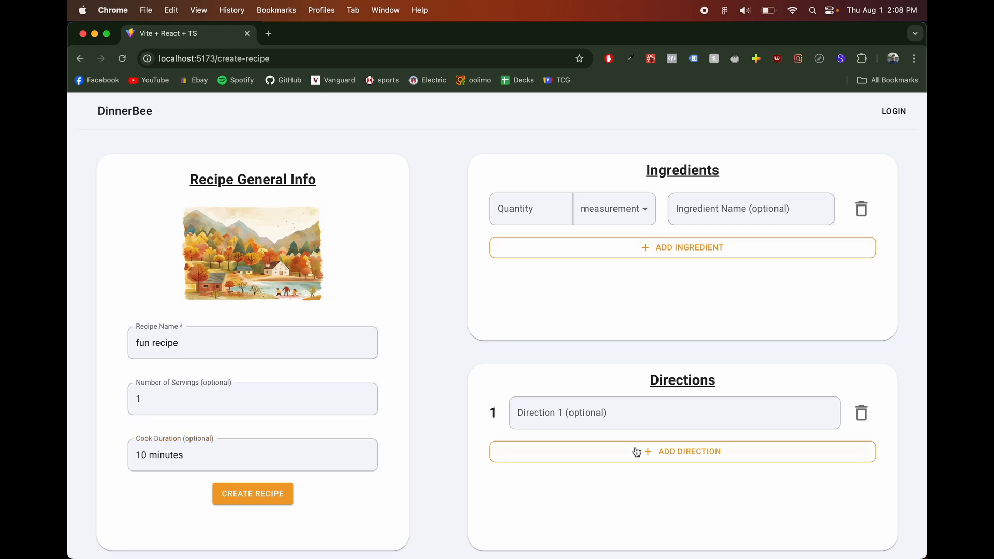
- Enter the first ingredient as 1 lbs 'chickren'
click(530, 208)
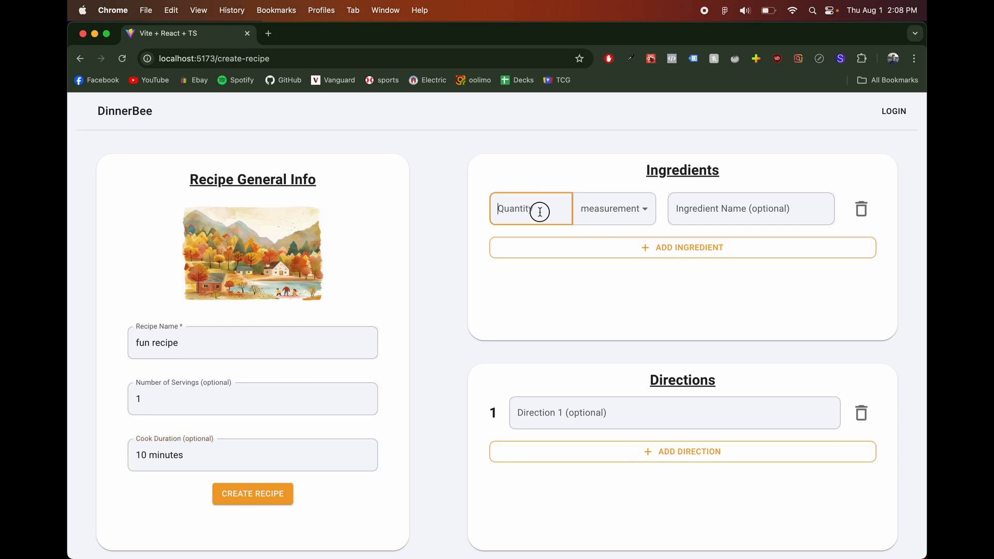
click(612, 208)
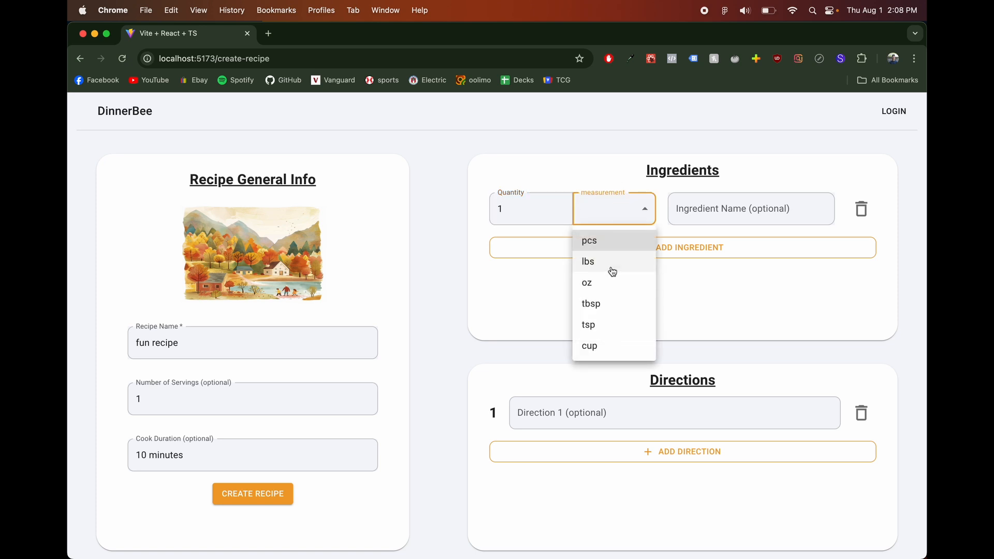
click(587, 261)
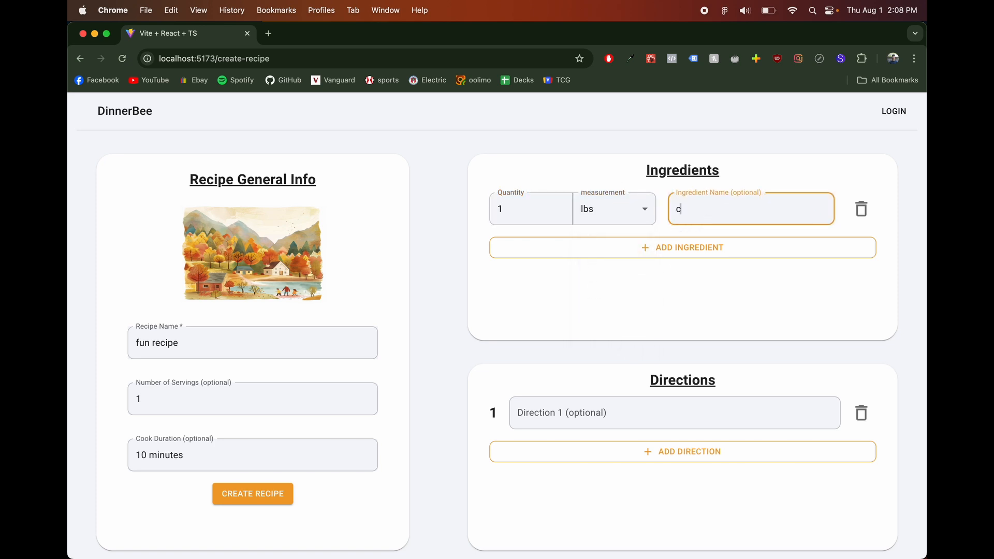
text(hickre)
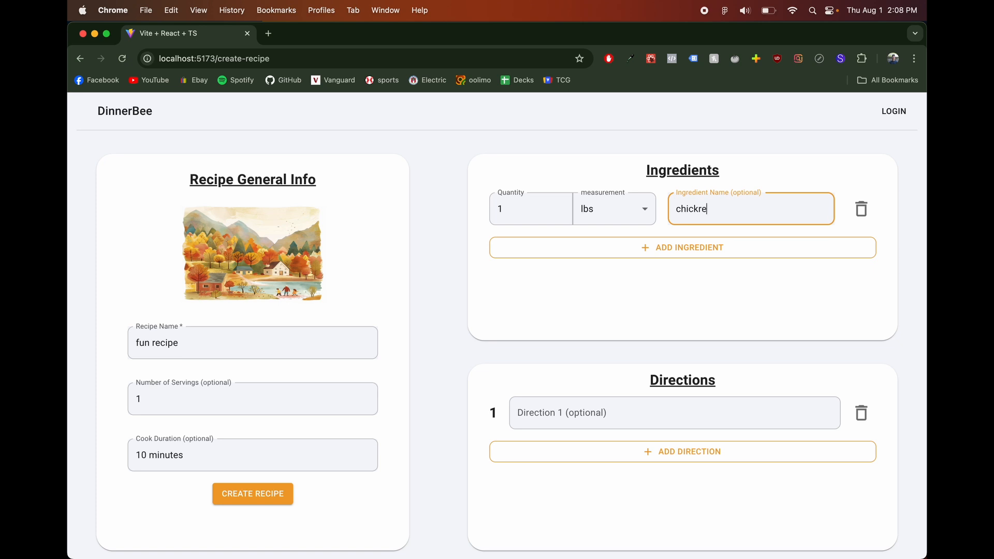
- Add and remove an extra ingredient row, then enter direction 'this is a direction'
click(682, 247)
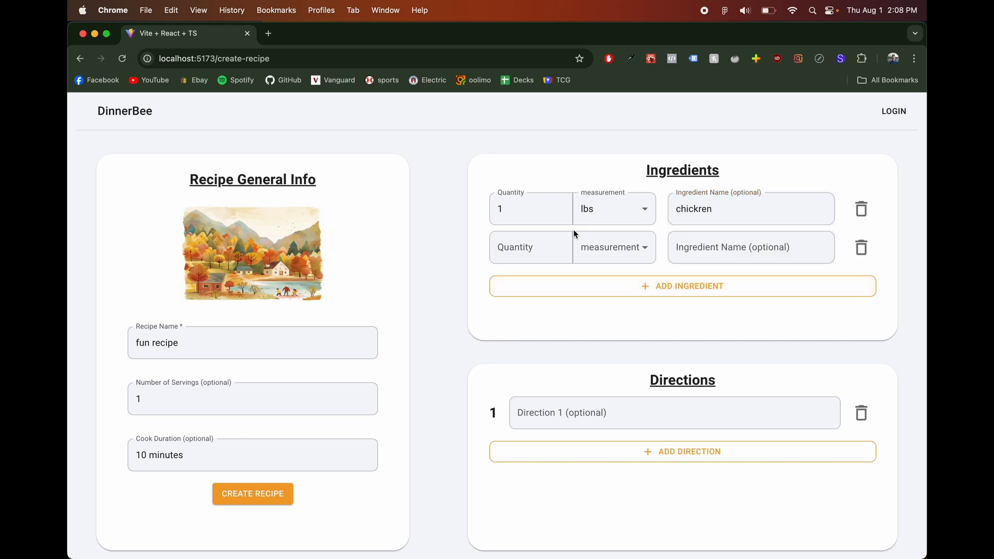
click(860, 247)
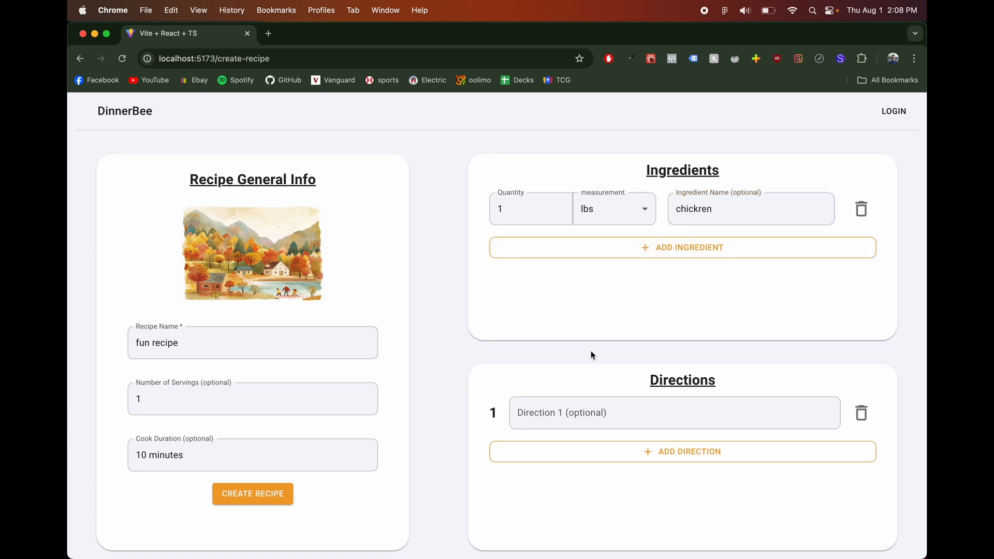
text(this is a direction)
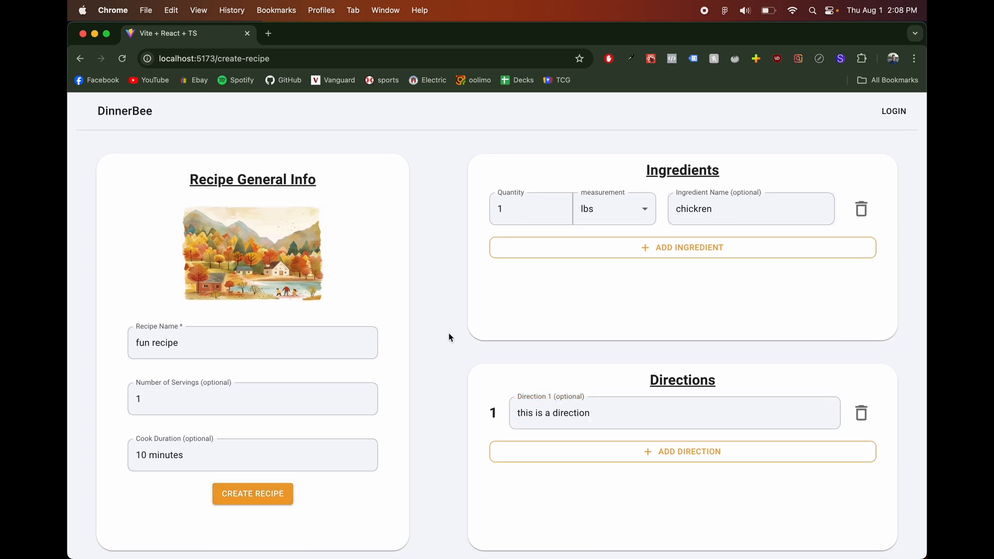
mouse_move(411, 399)
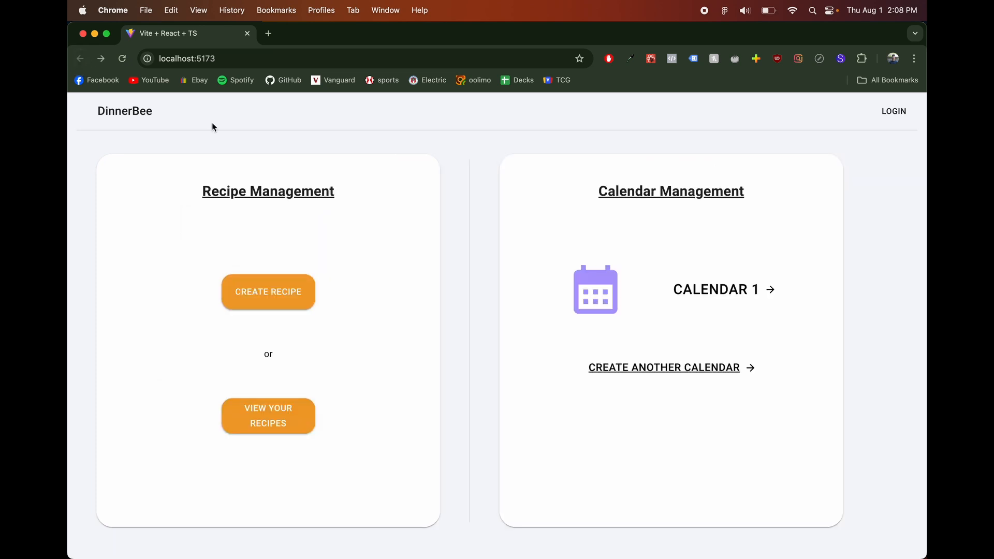
- Open Your Recipes and view the fun recipe's detail page
click(268, 415)
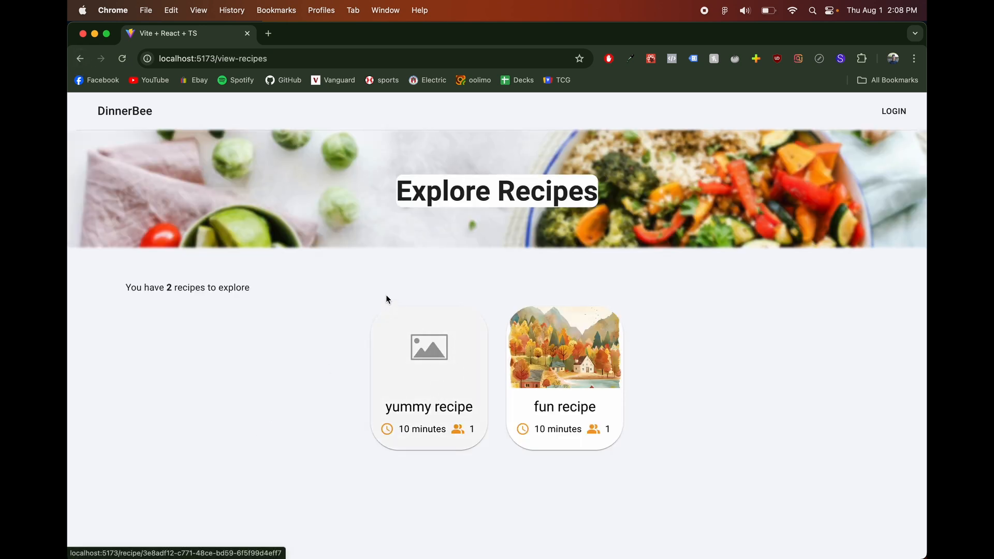
mouse_move(617, 342)
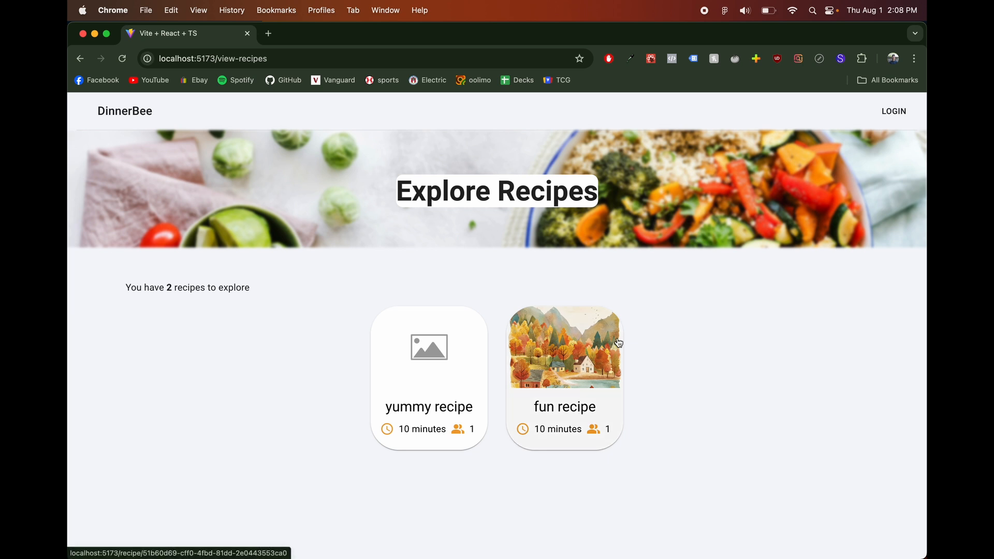
click(562, 346)
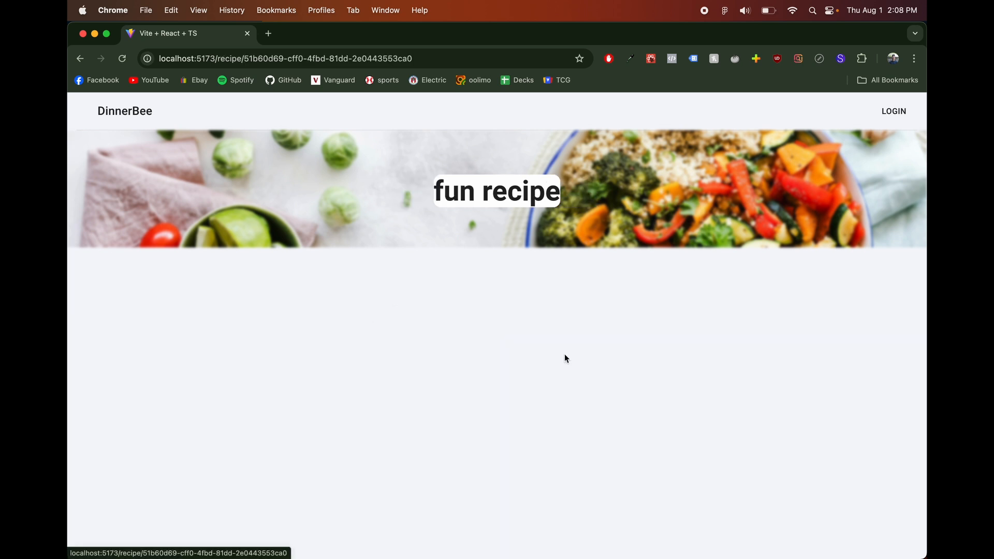
mouse_move(251, 340)
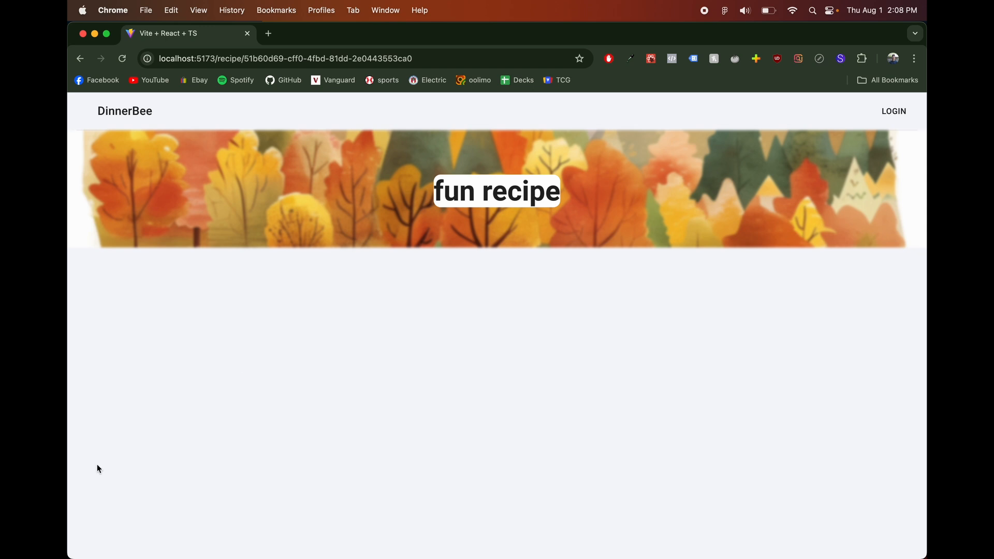
mouse_move(281, 349)
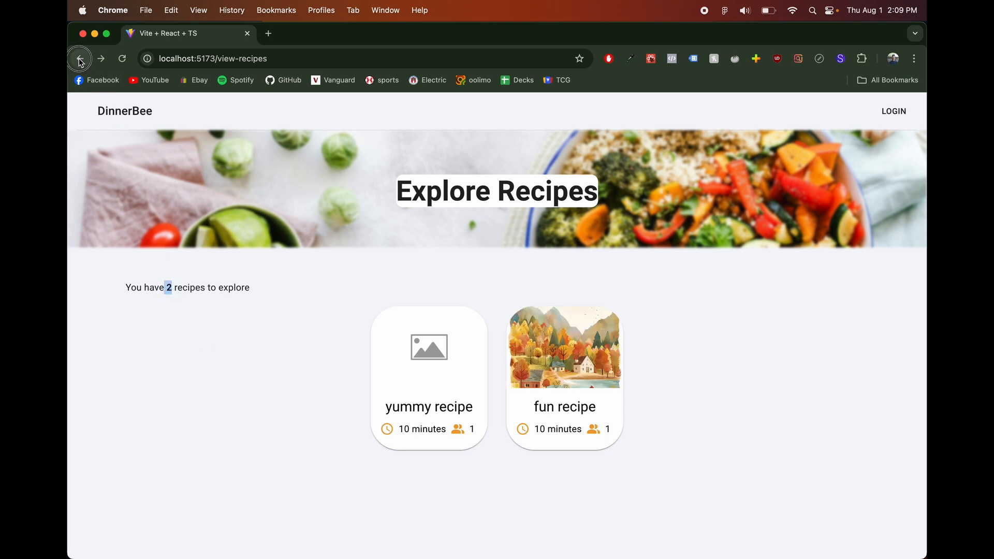
- Return to the homepage and create a second calendar named 'Dinner'
click(78, 58)
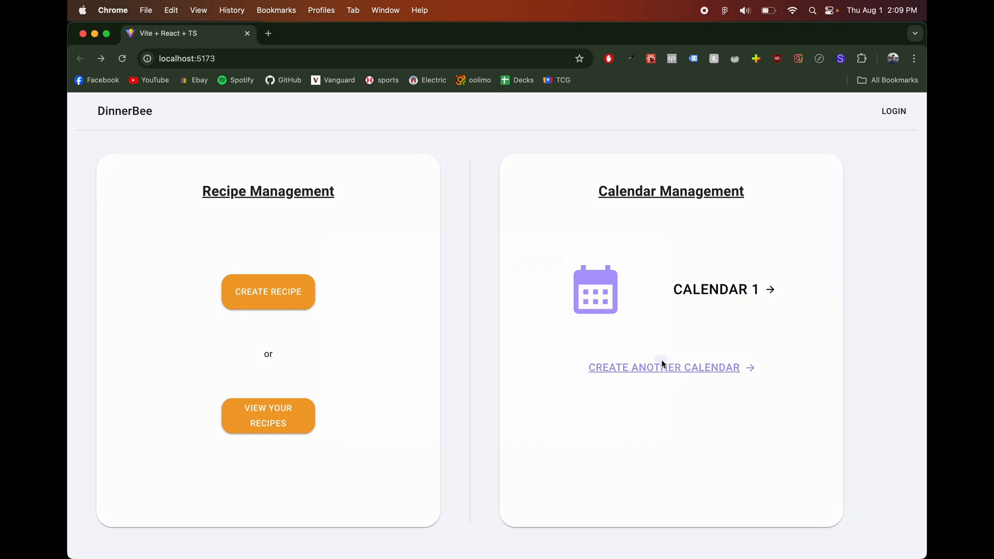
click(663, 367)
text(Dinner)
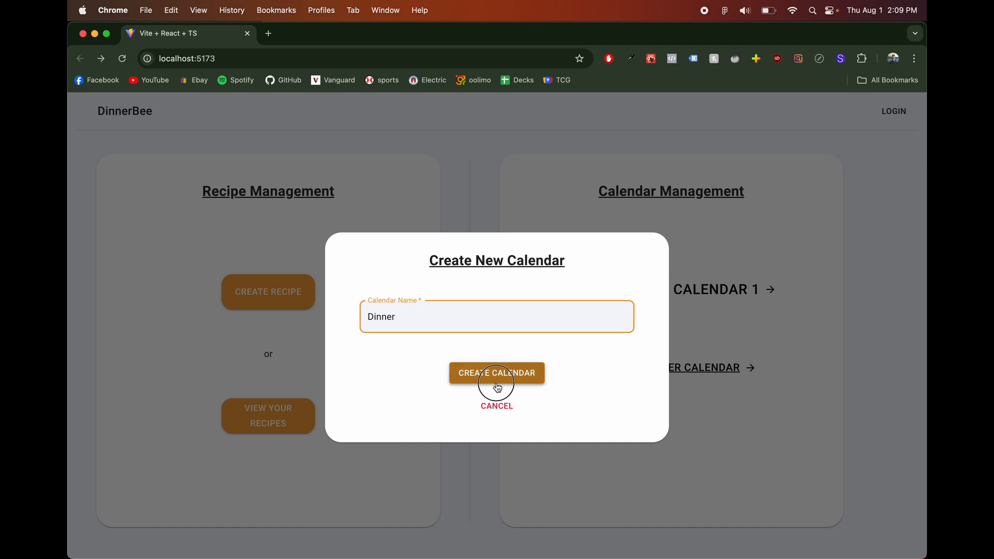
click(496, 372)
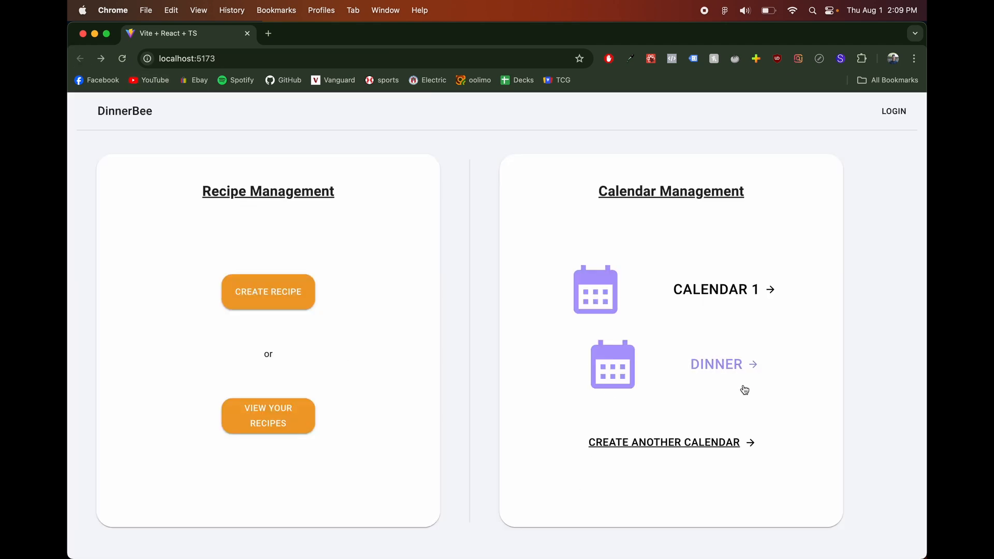
mouse_move(725, 274)
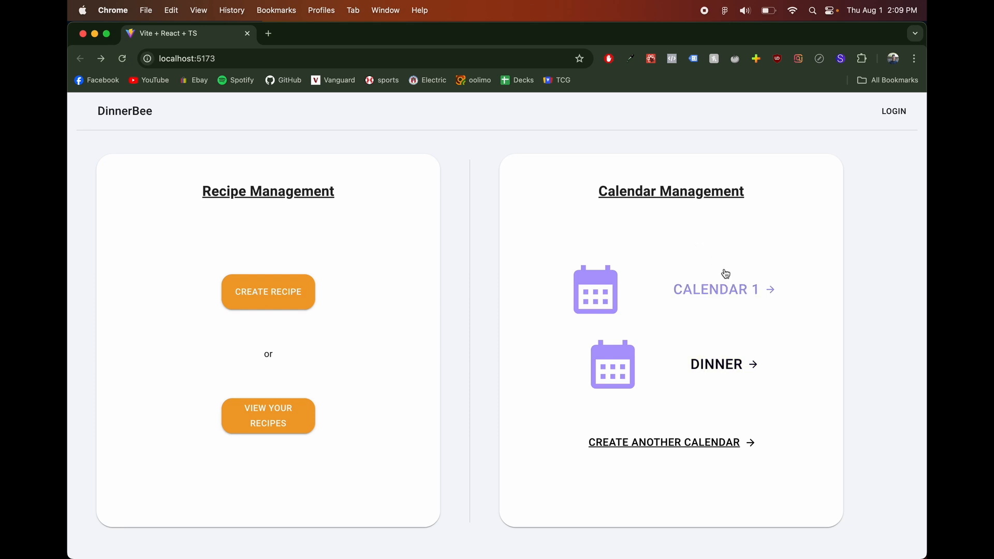
mouse_move(700, 448)
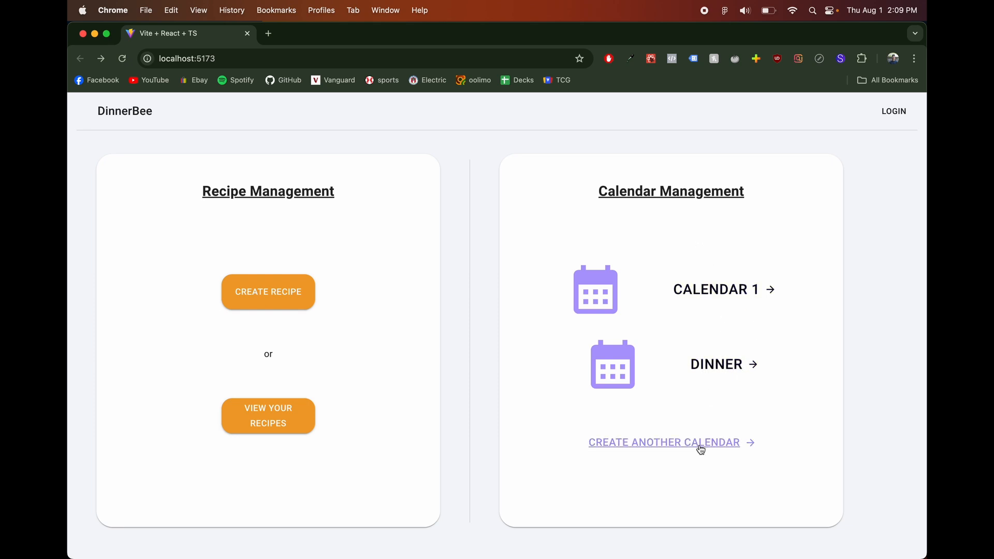
mouse_move(493, 335)
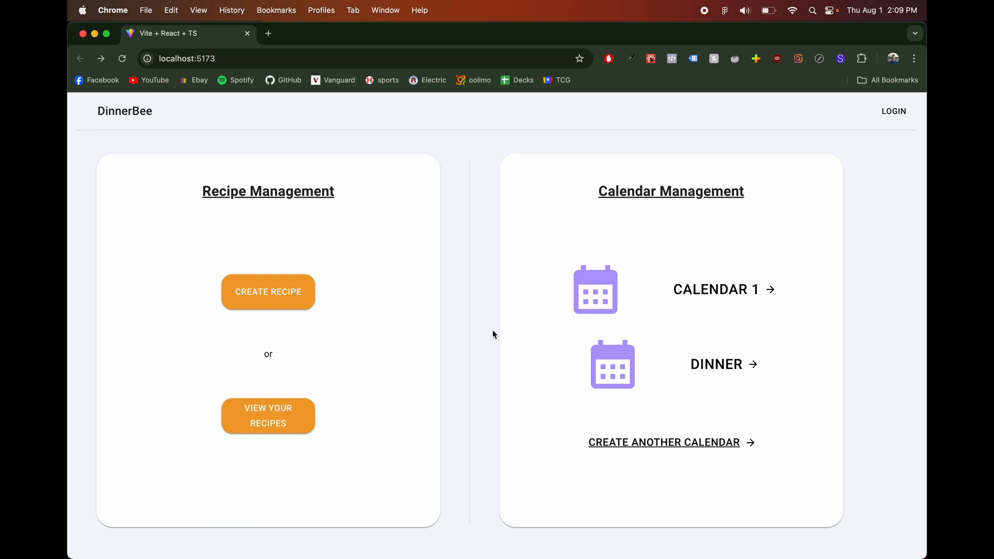
mouse_move(440, 330)
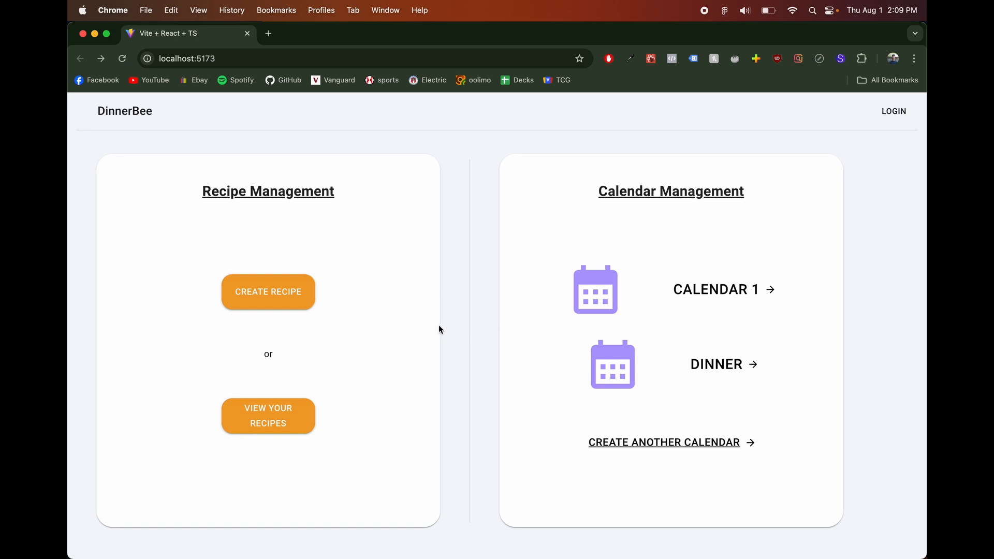
mouse_move(496, 332)
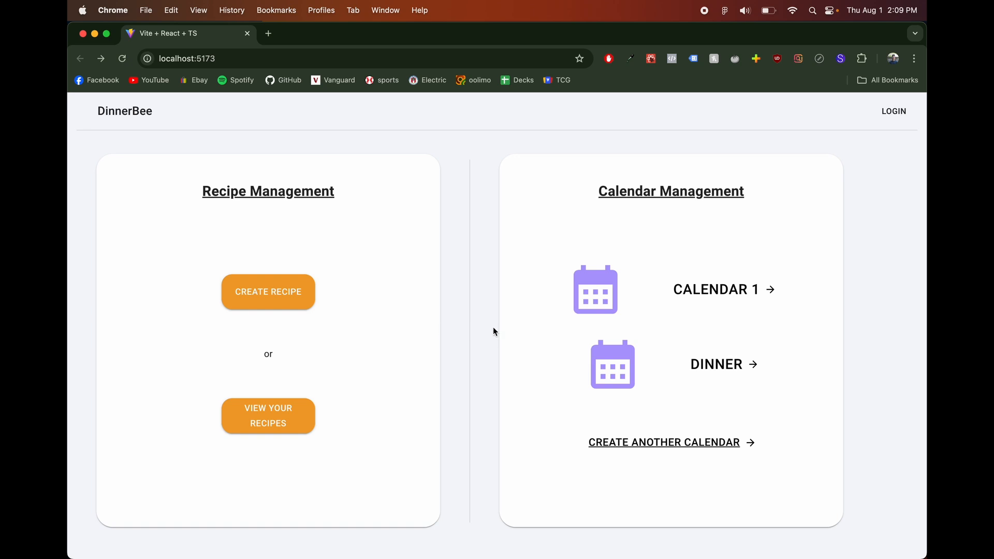
mouse_move(446, 335)
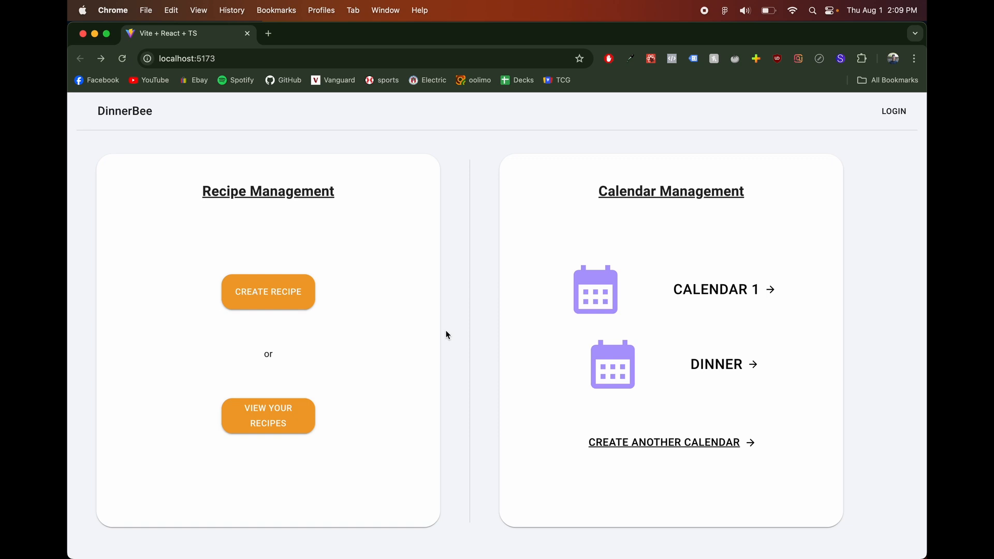
mouse_move(502, 336)
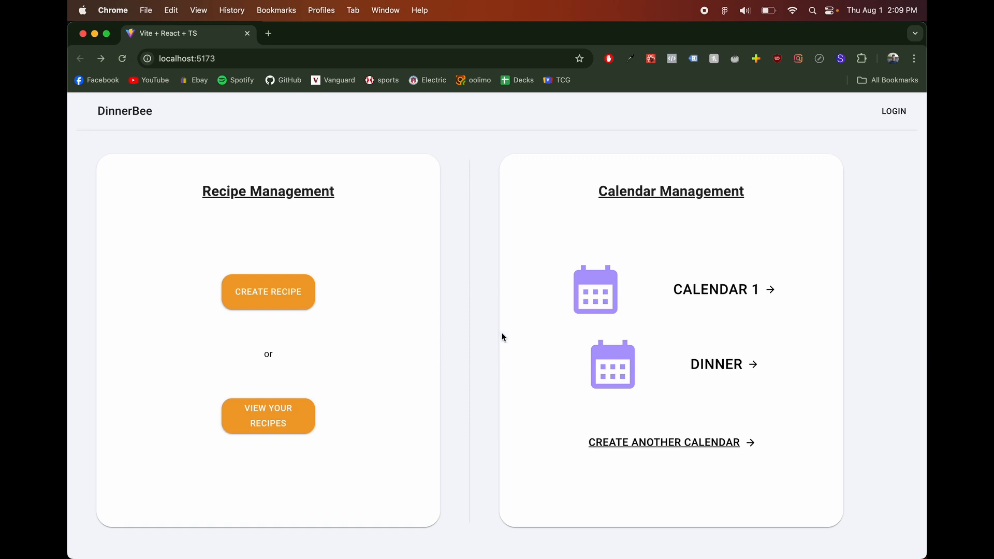